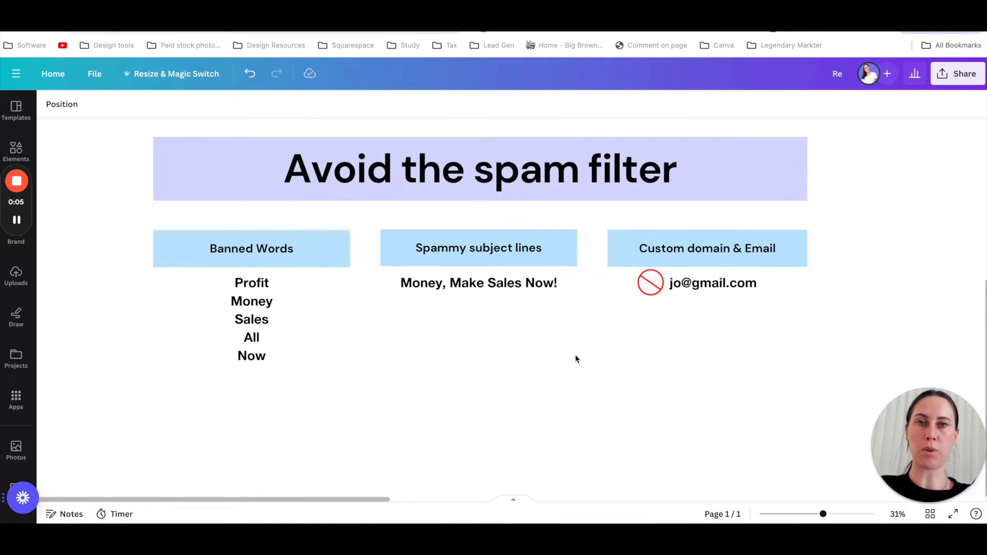
mouse_move(336, 315)
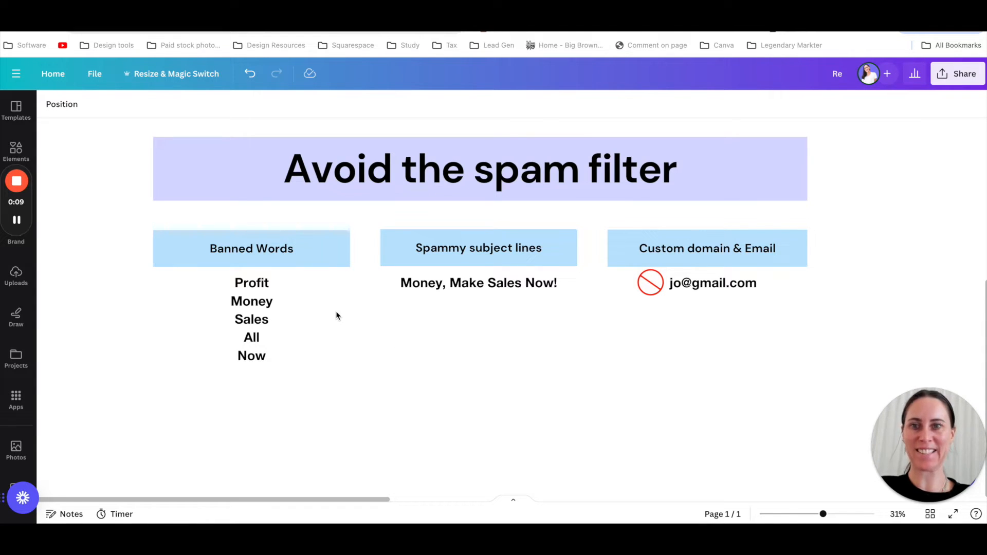
mouse_move(343, 384)
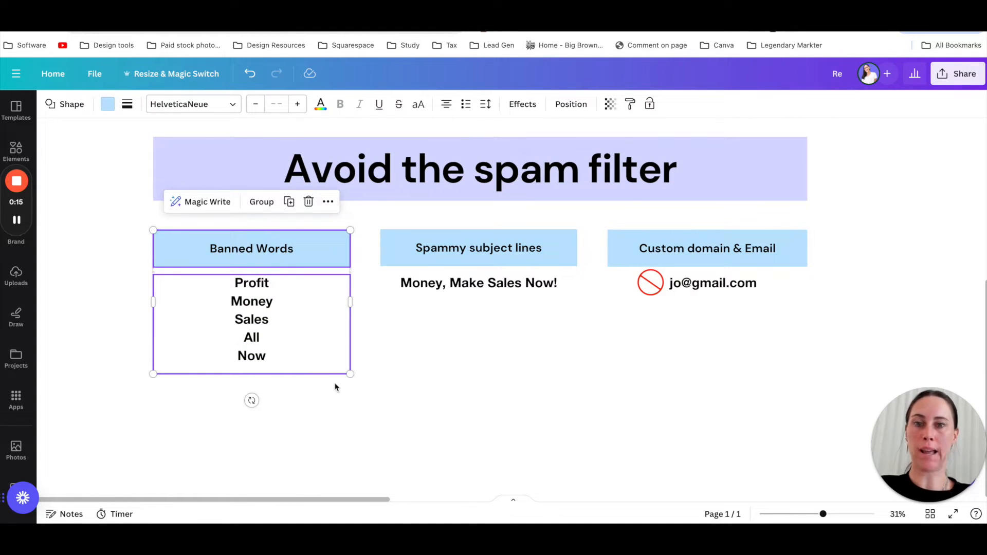
mouse_move(368, 422)
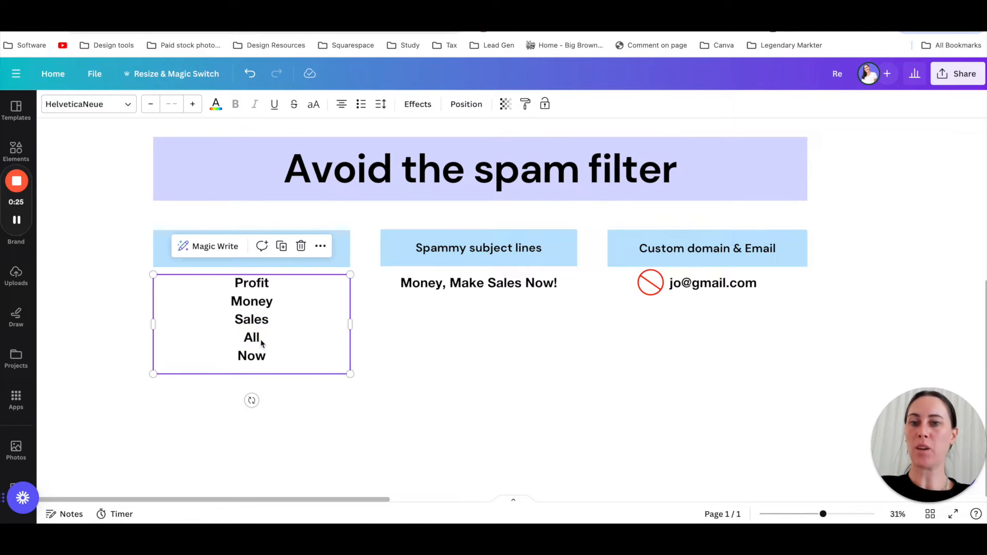
Select the subject-line heading and its example together, then deselect them.
left_click(381, 358)
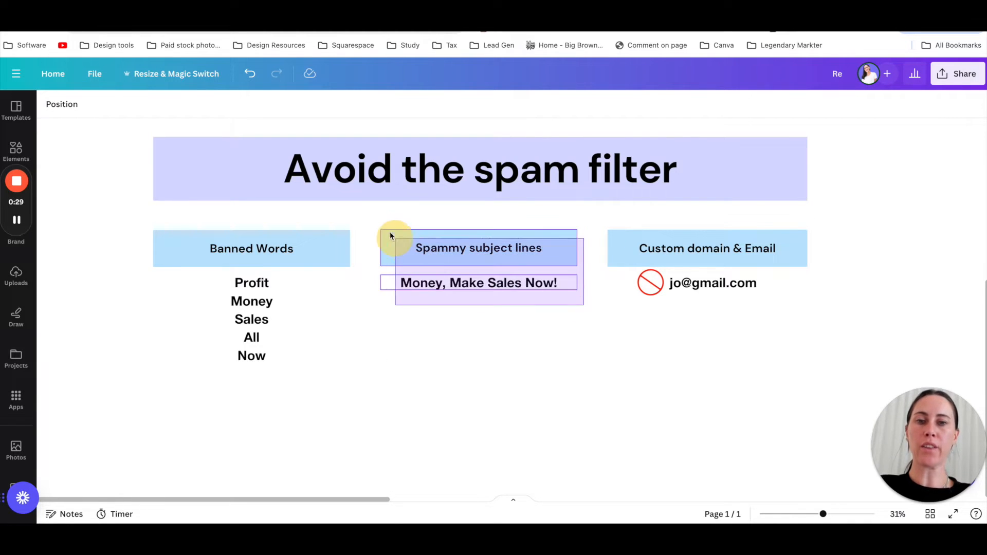
left_click(479, 248)
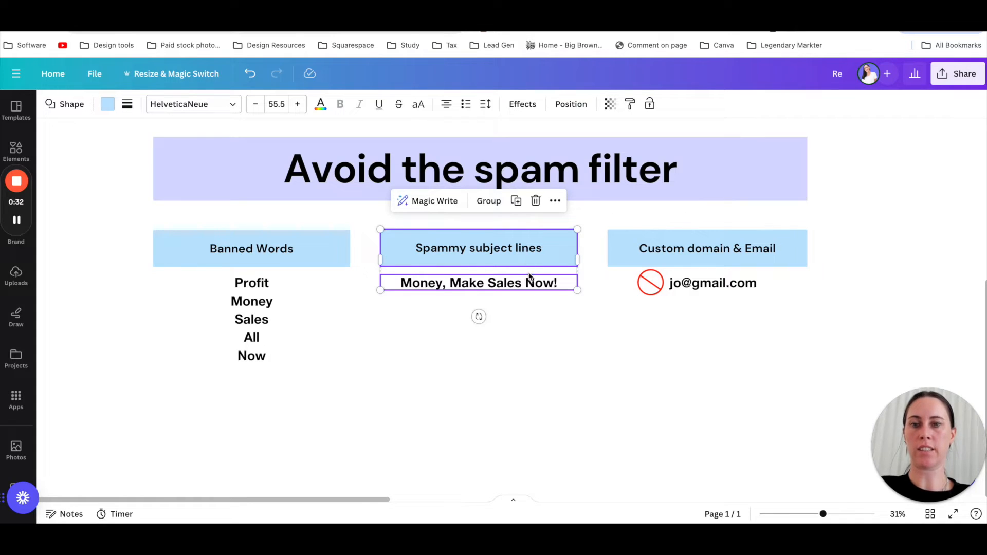
left_click(251, 319)
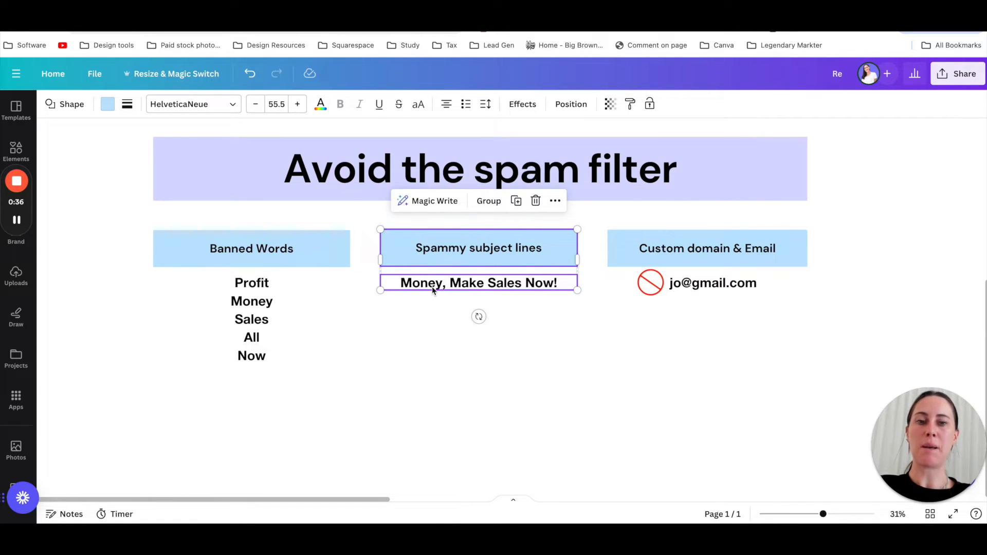
mouse_move(546, 343)
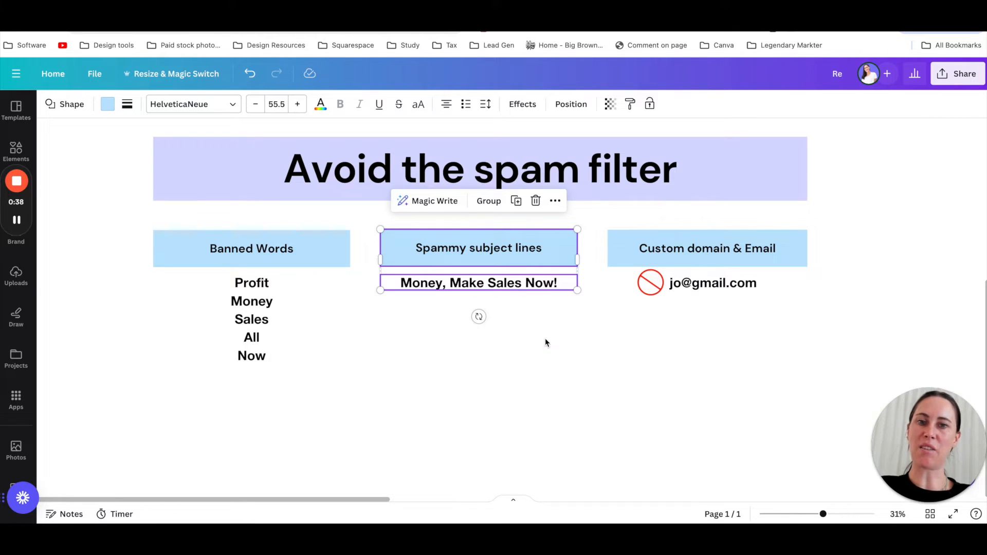
left_click(510, 337)
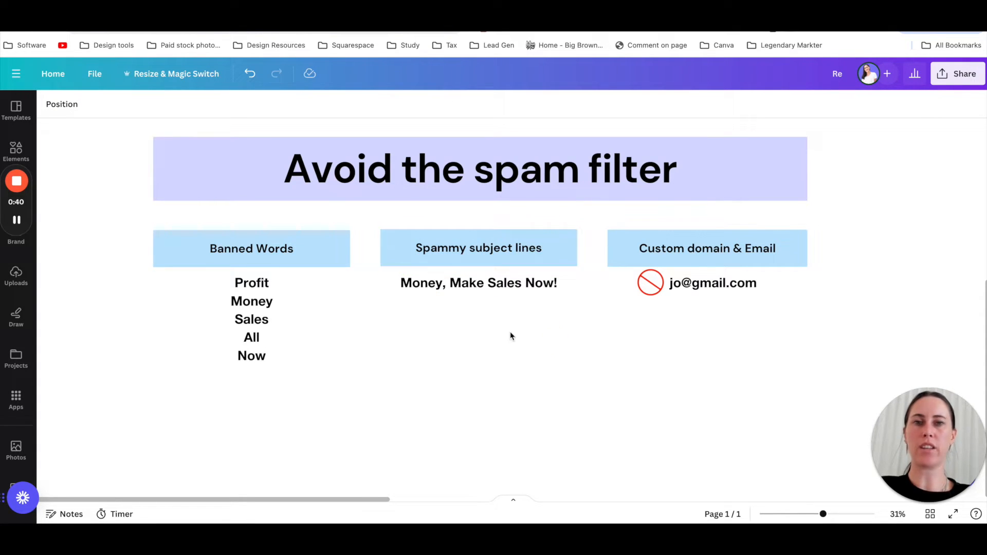
mouse_move(732, 310)
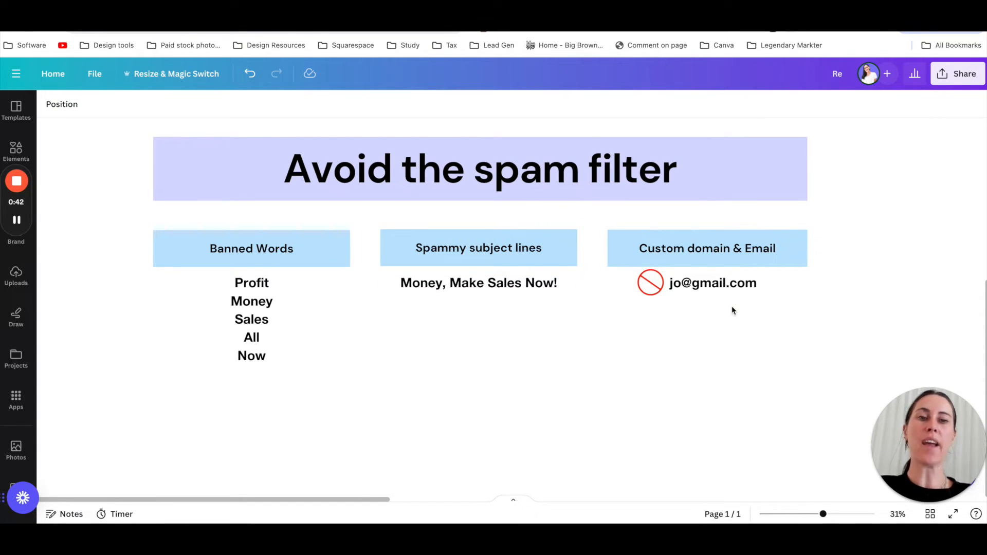
mouse_move(782, 305)
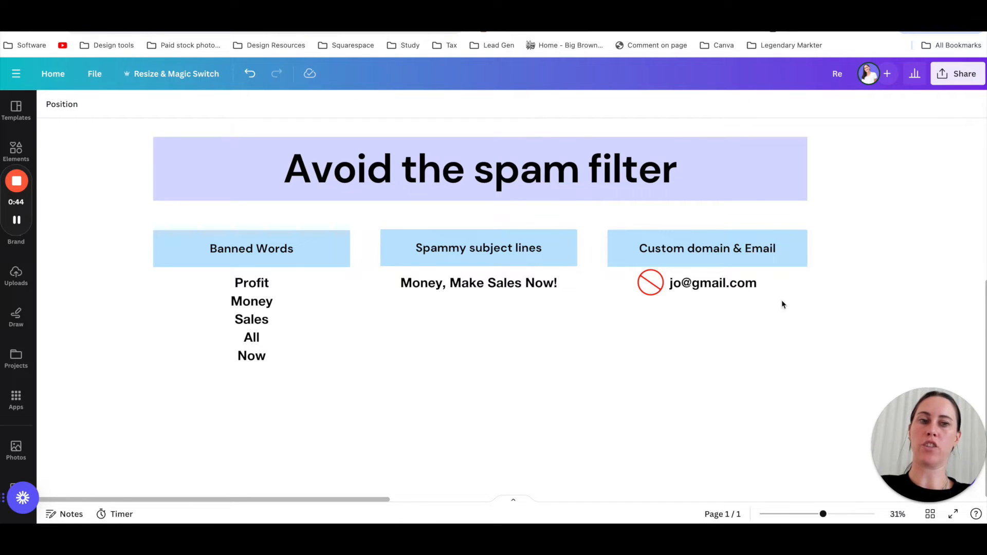
mouse_move(740, 334)
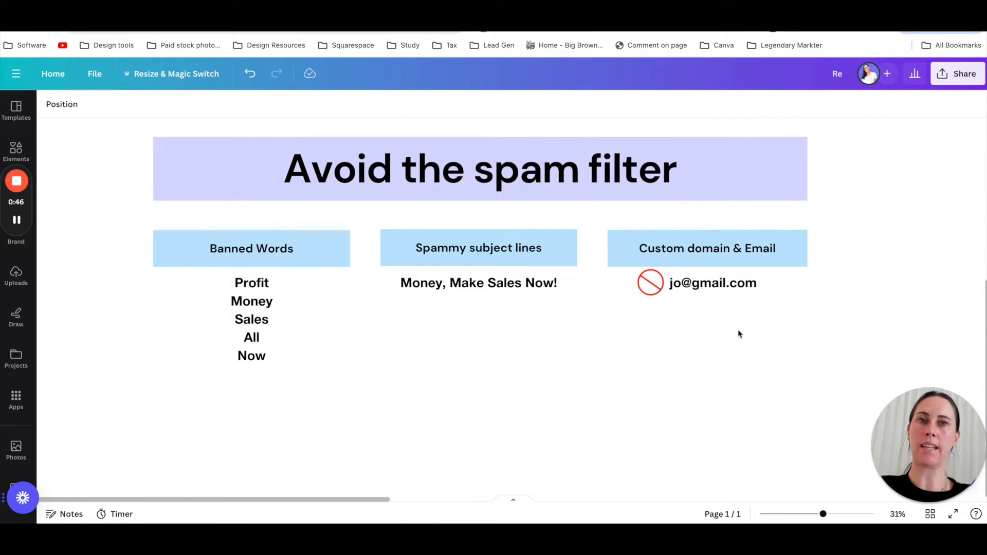
mouse_move(692, 309)
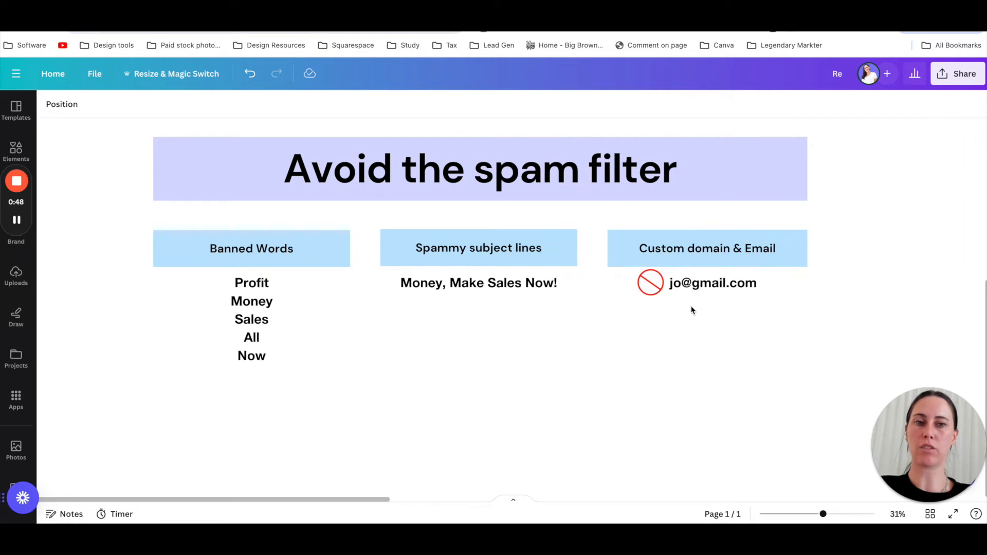
left_click(650, 282)
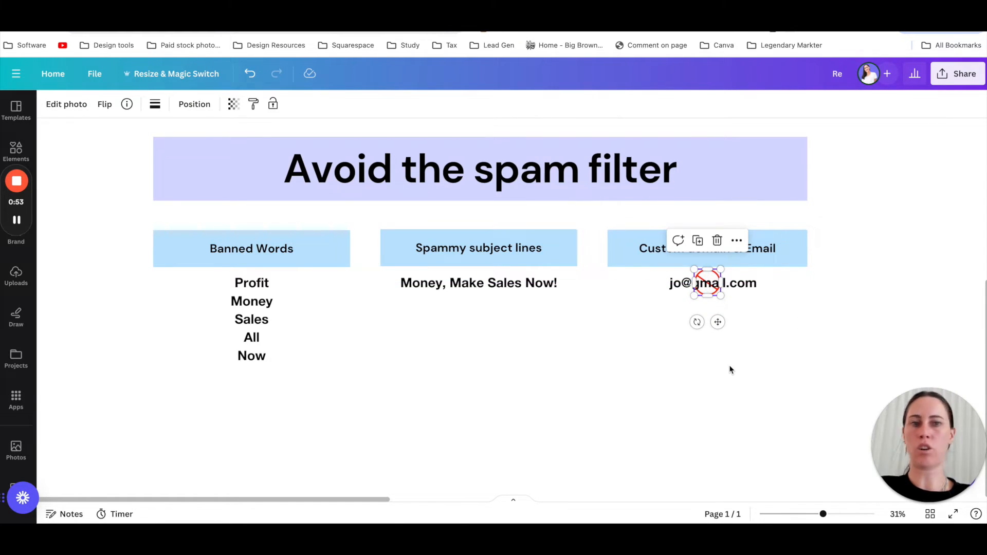
left_click(251, 325)
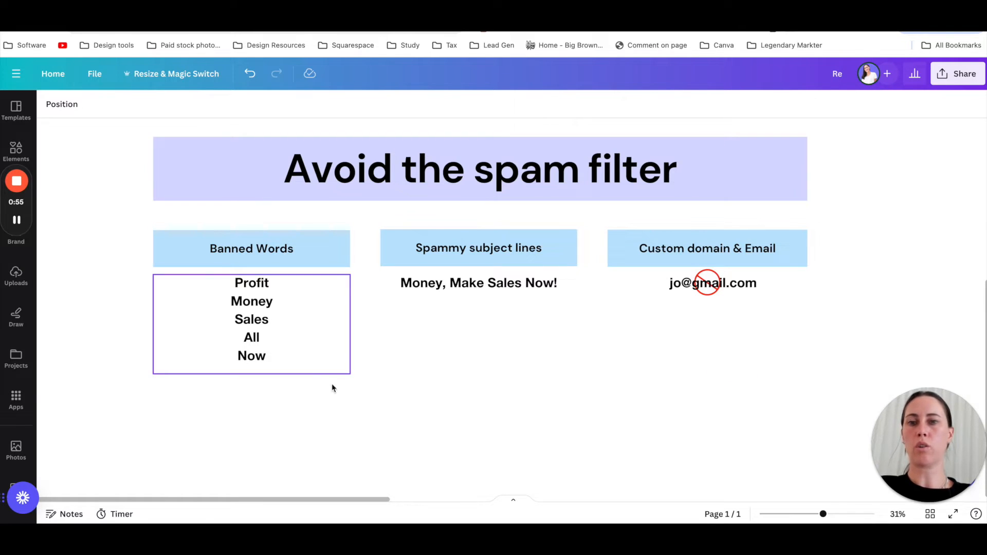
mouse_move(285, 358)
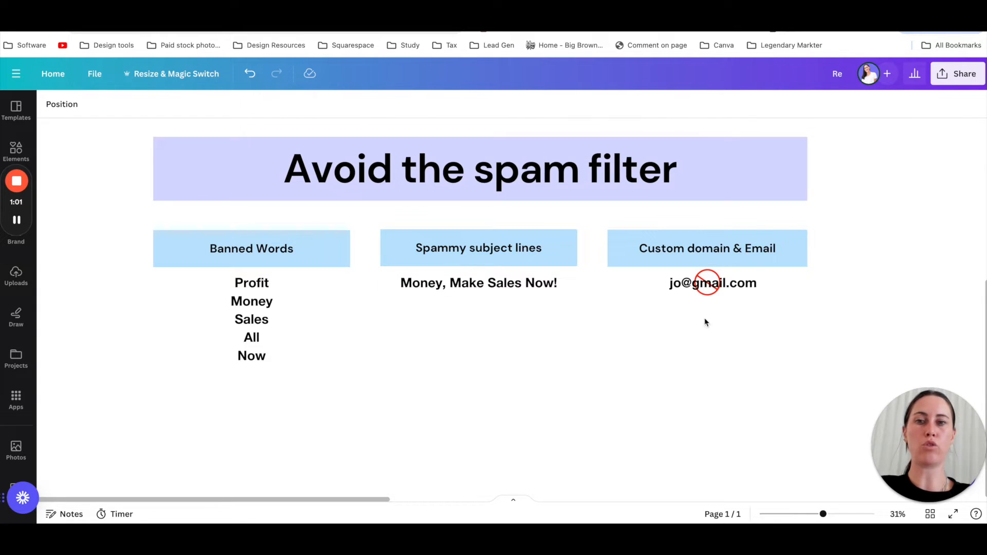
left_click(479, 168)
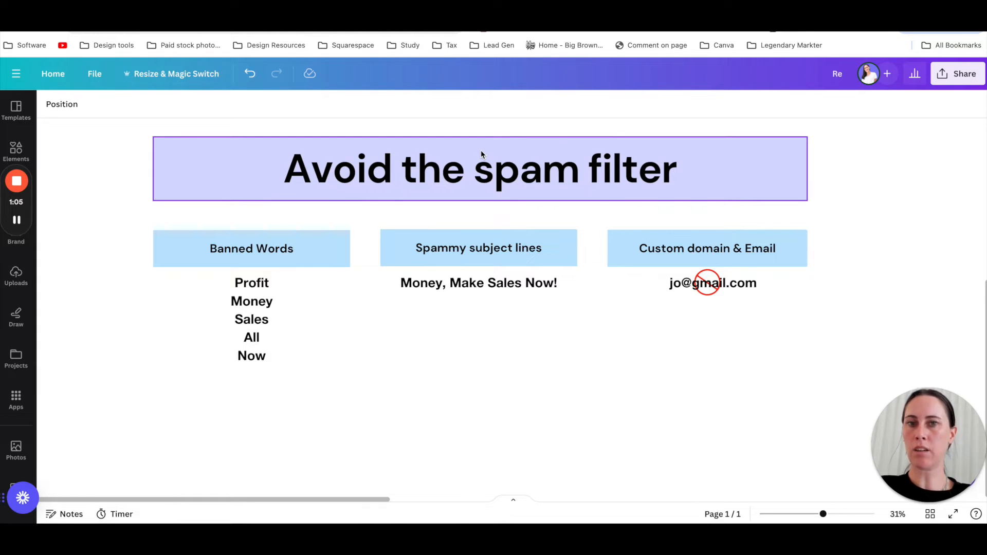
left_click(327, 403)
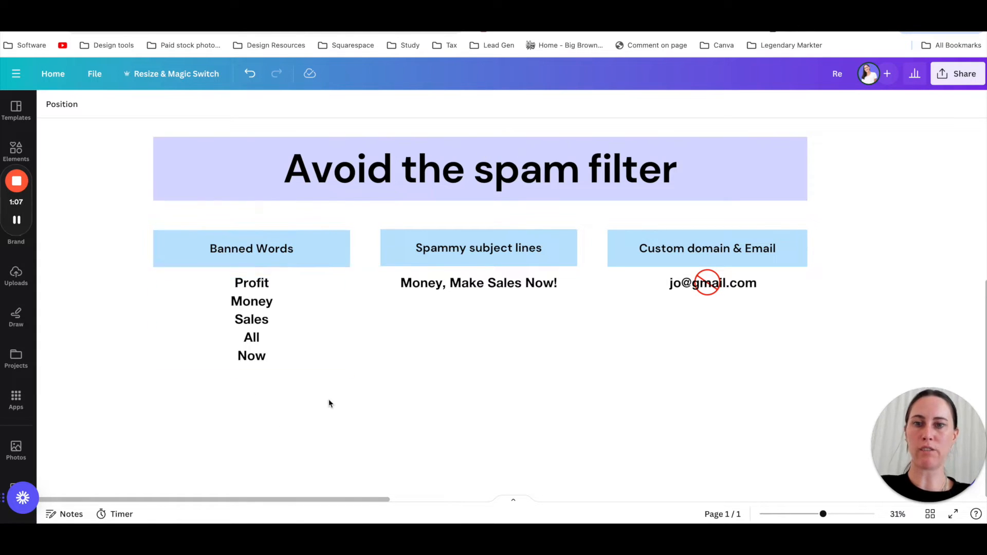
left_click(712, 282)
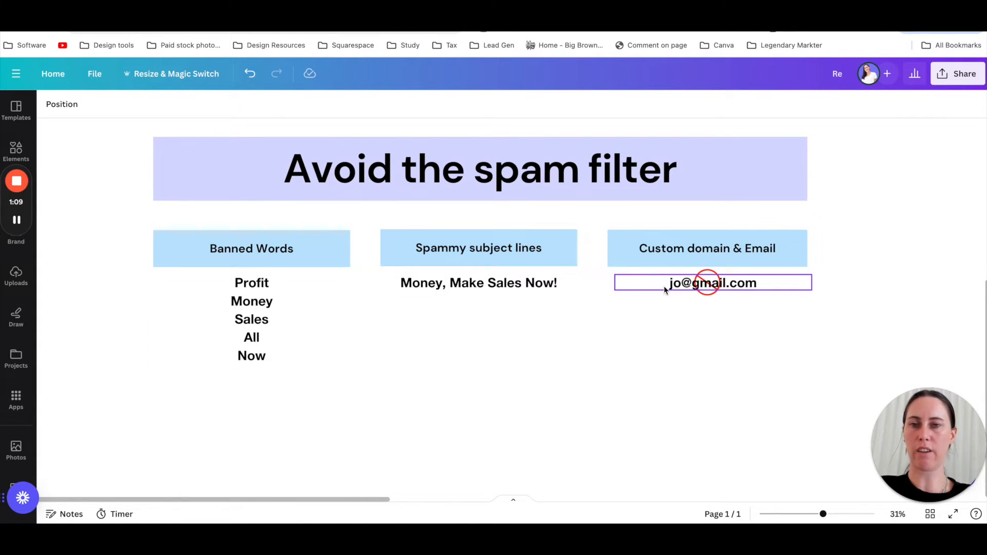
left_click(426, 131)
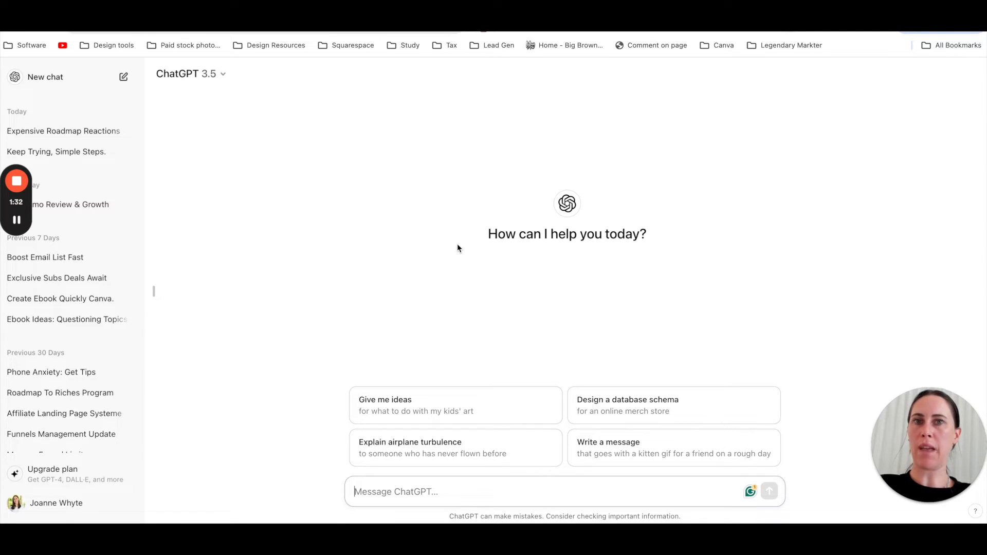
mouse_move(493, 333)
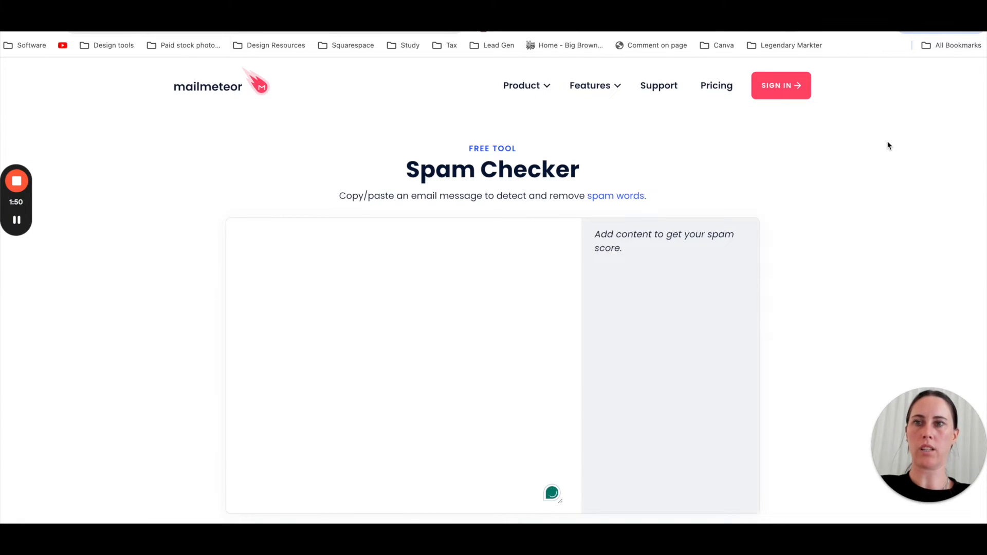
mouse_move(417, 226)
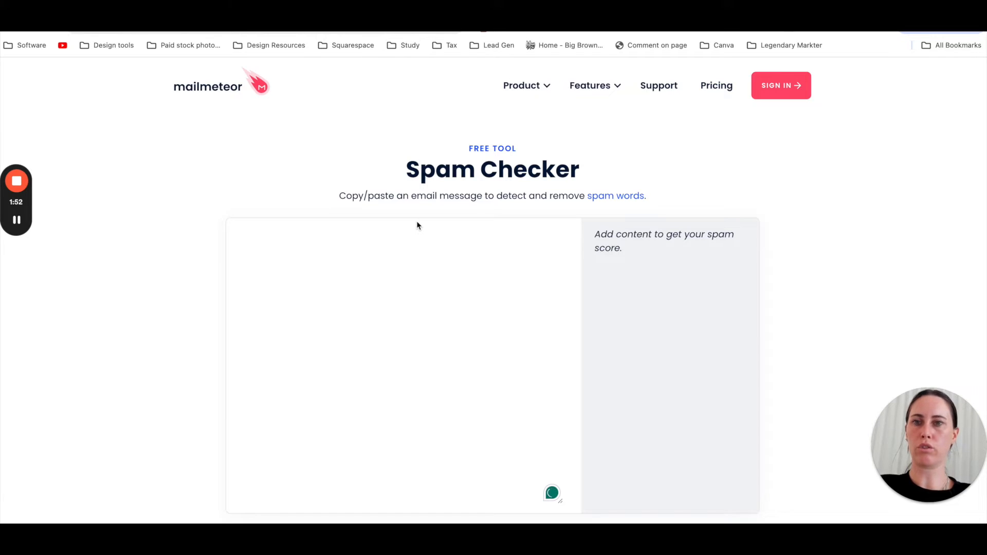
Put the email draft into Spam Checker and cut 'money money money' from its subject.
left_click(355, 256)
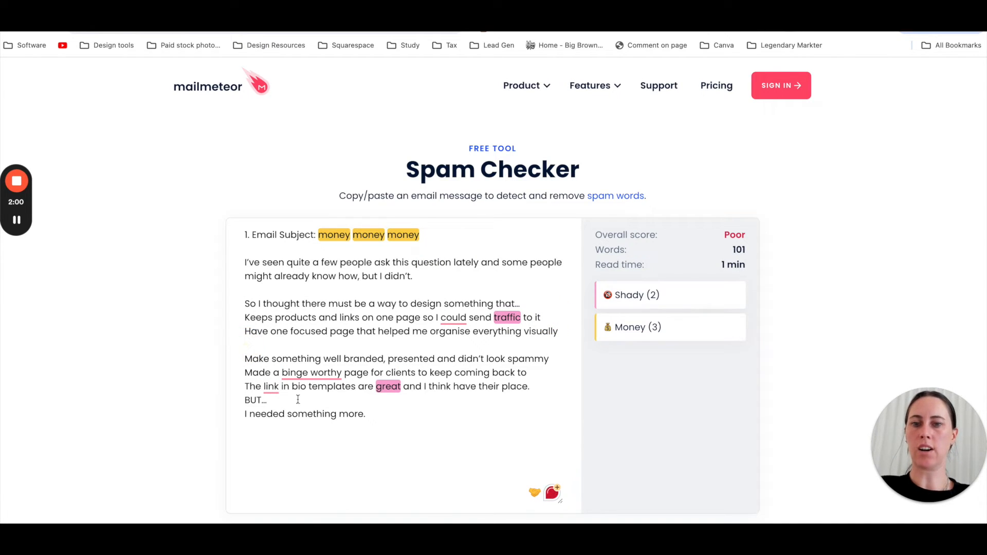
key("enter")
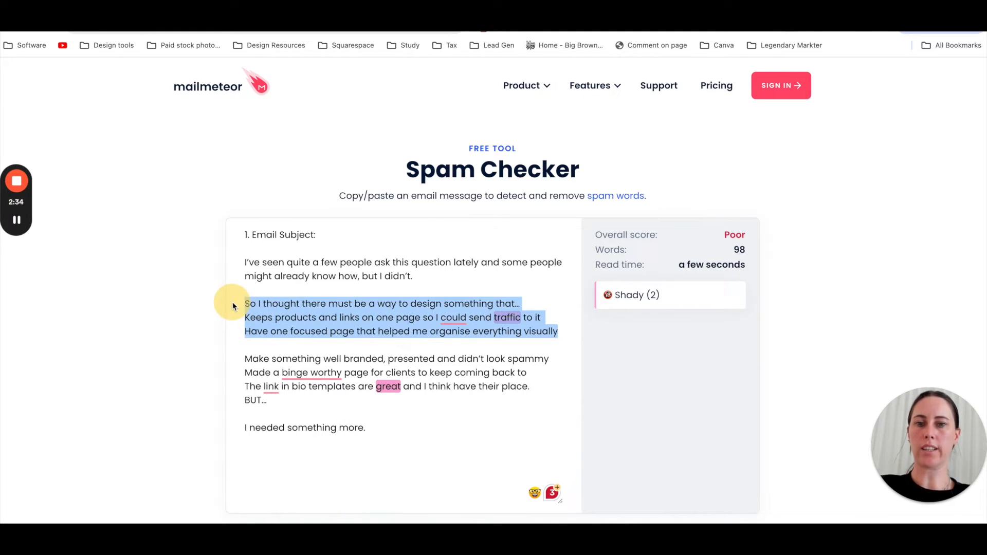
mouse_move(470, 106)
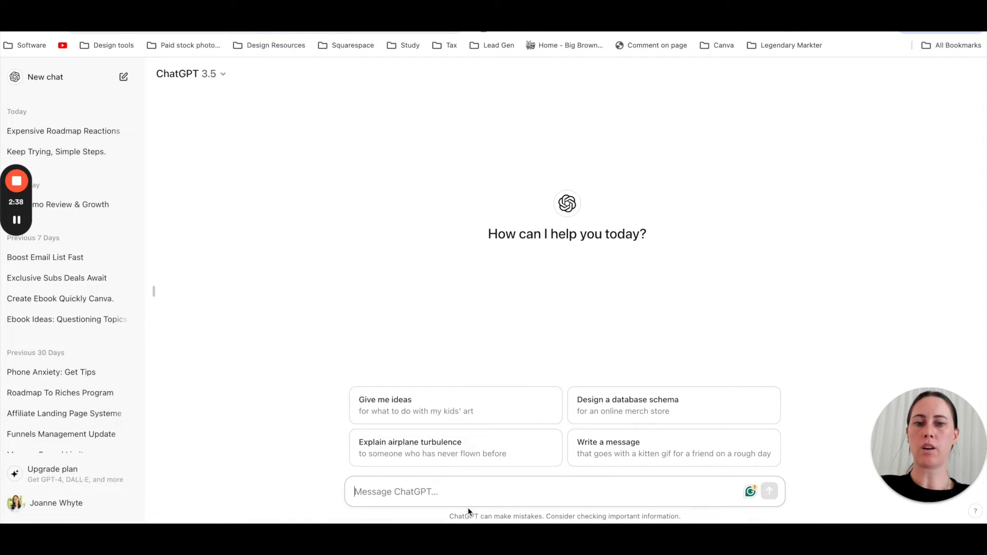
Ask ChatGPT to rewrite the pasted paragraph without the word 'traffic'.
type("hey can you rew")
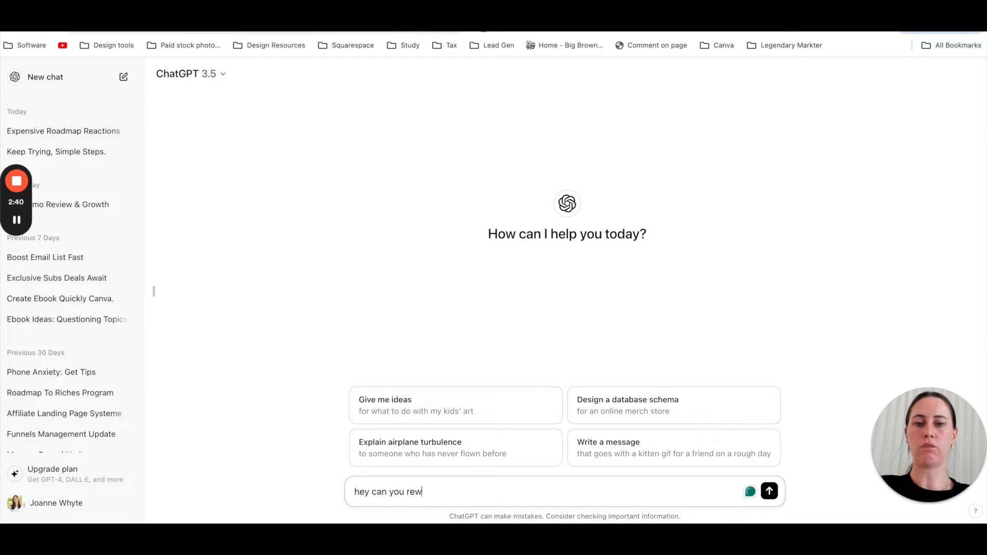
type("rite this without the w")
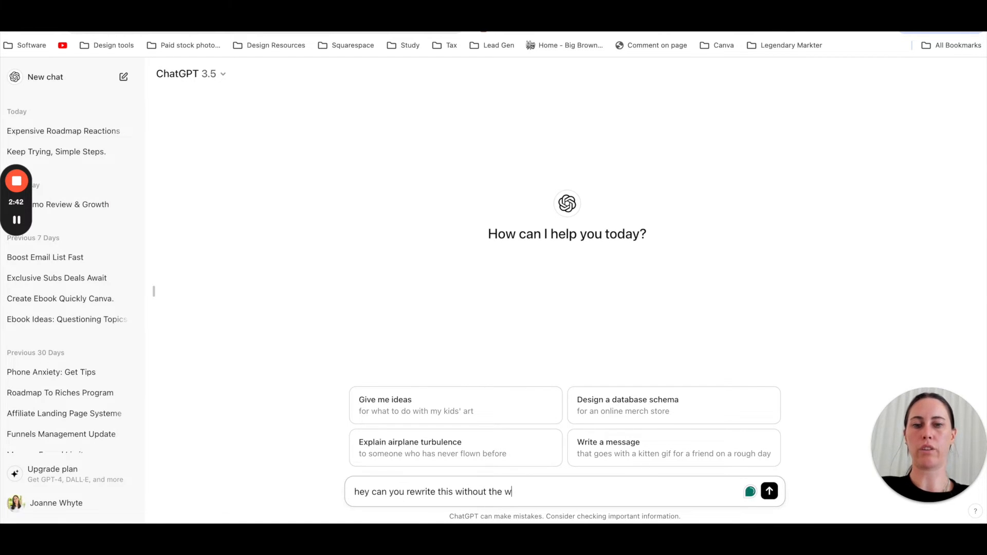
left_click(768, 491)
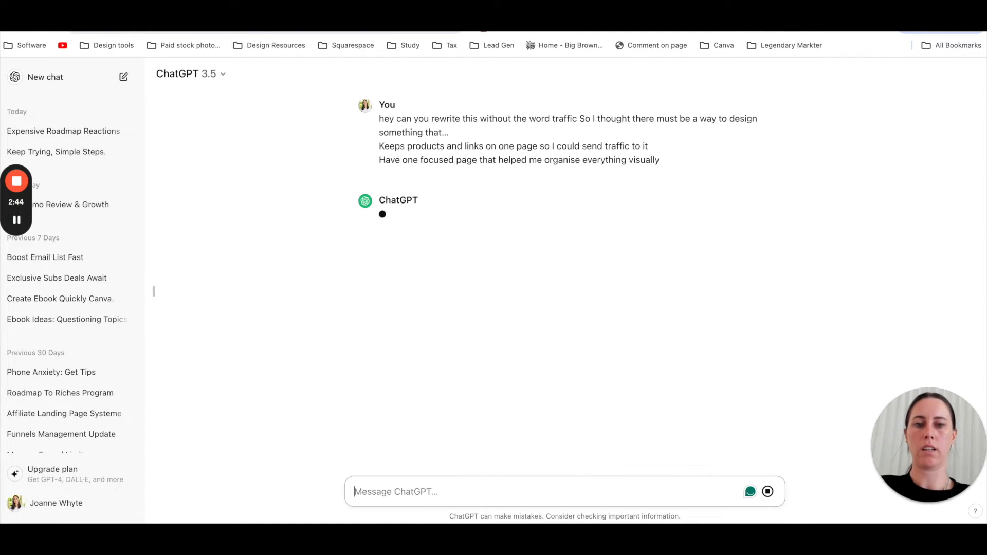
mouse_move(498, 242)
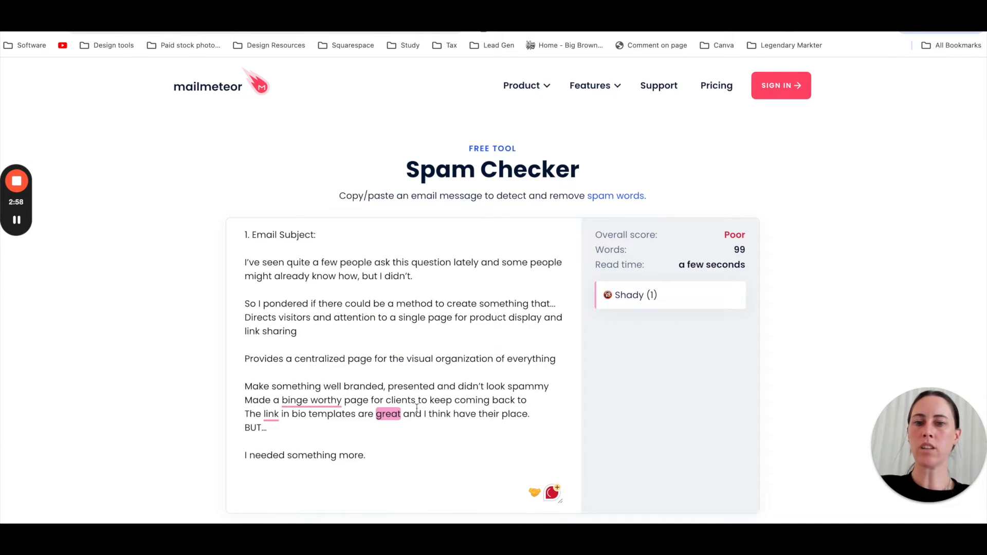
Select the flagged word 'great' in the rewritten email.
double_click(387, 413)
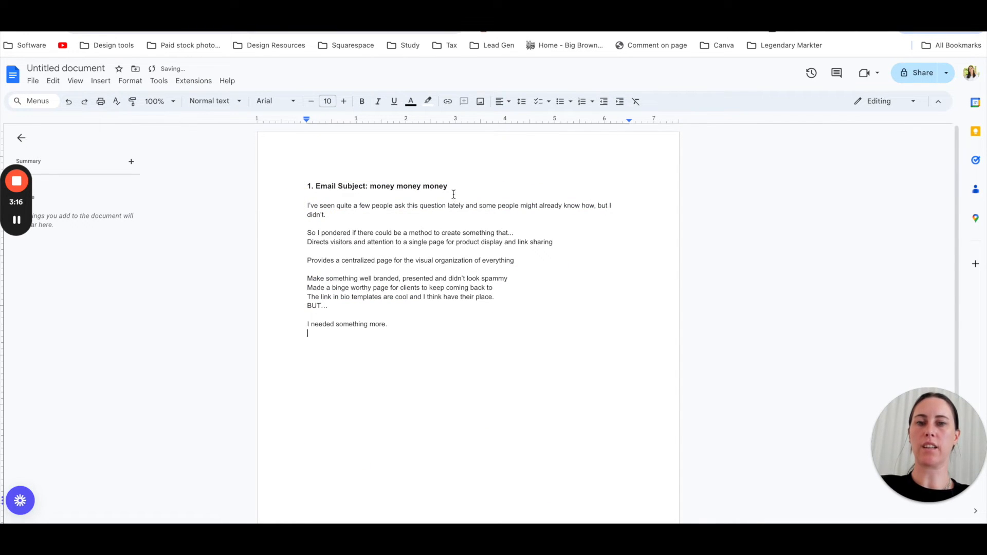
Delete 'money money money' from the subject heading in the Google Doc.
double_click(407, 185)
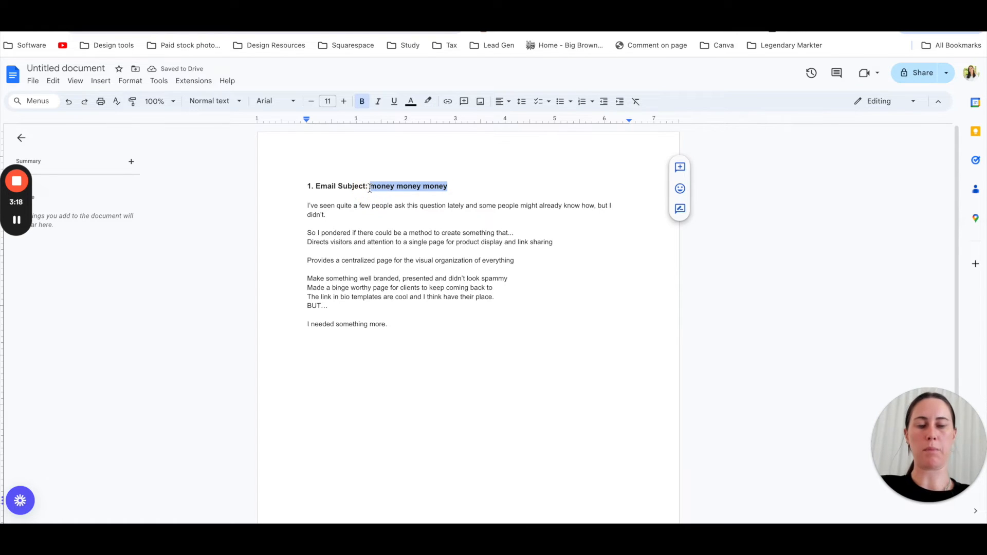
key("Delete")
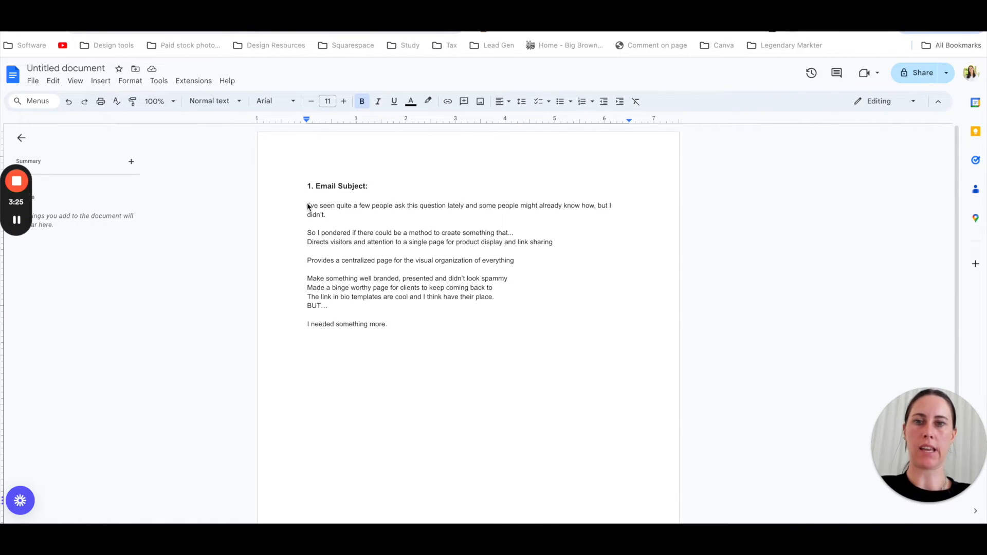
mouse_move(382, 228)
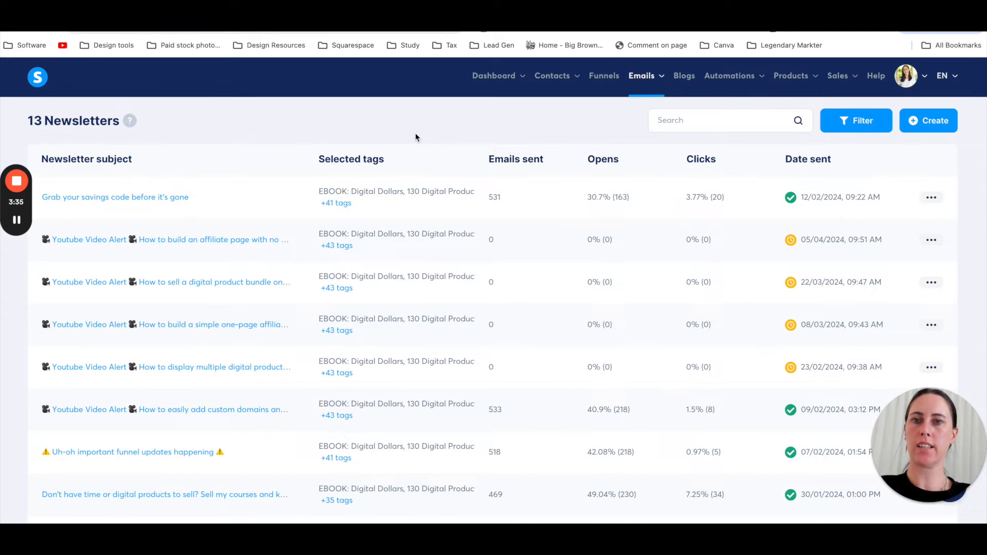
mouse_move(345, 112)
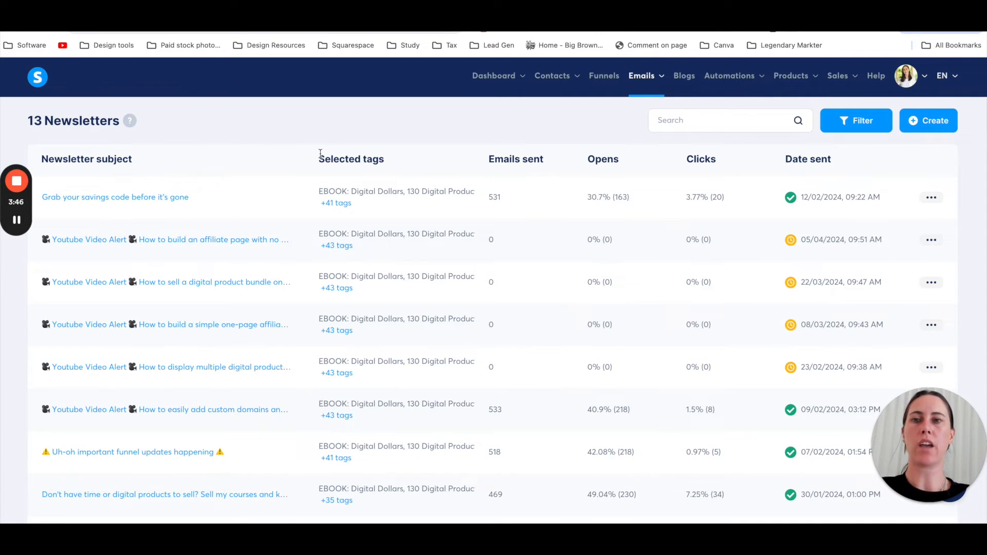
mouse_move(296, 139)
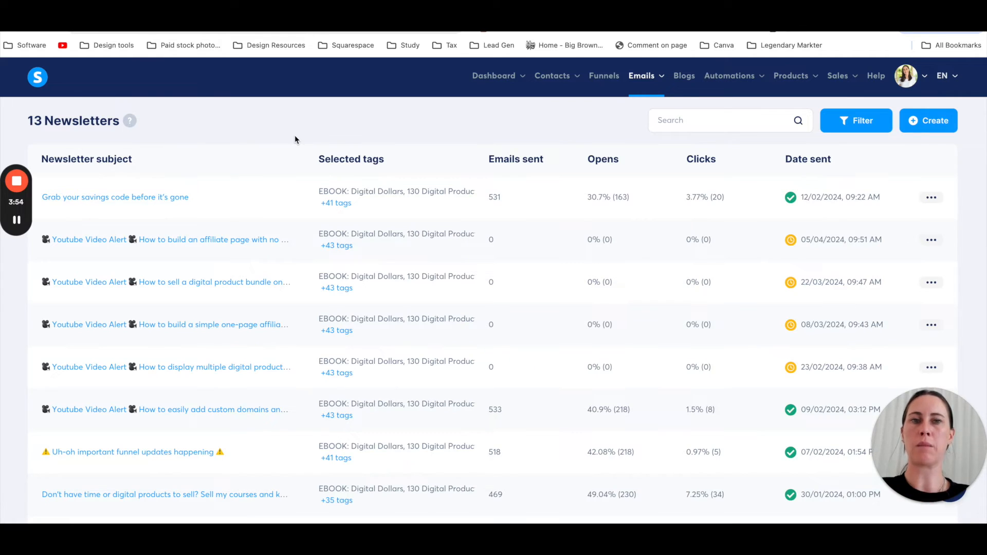
mouse_move(354, 112)
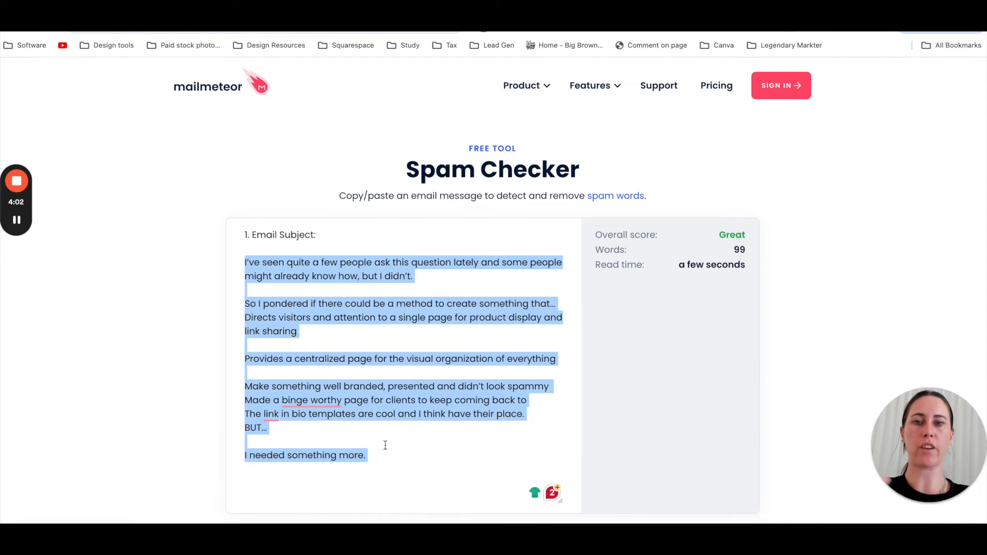
left_click(322, 197)
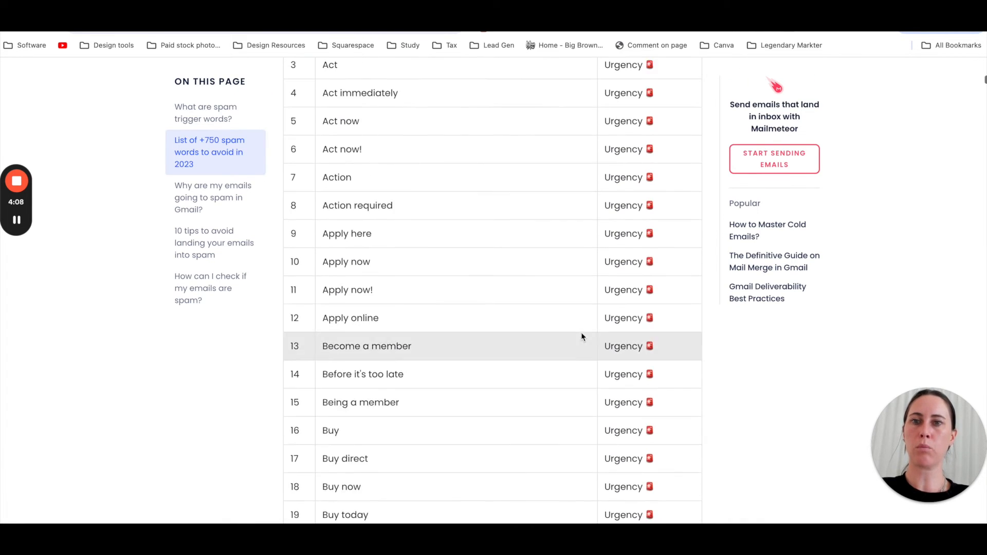
scroll("down", 3)
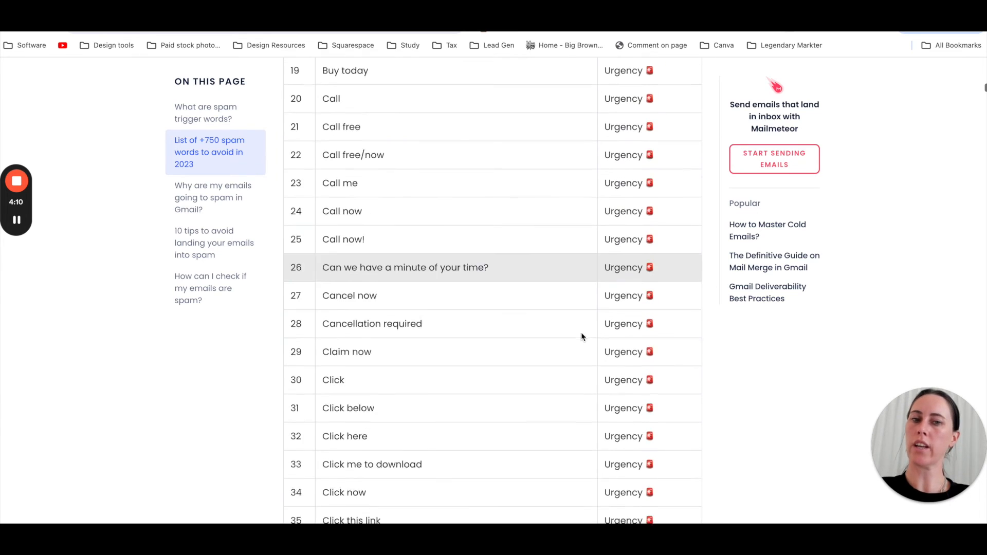
scroll("up", 3)
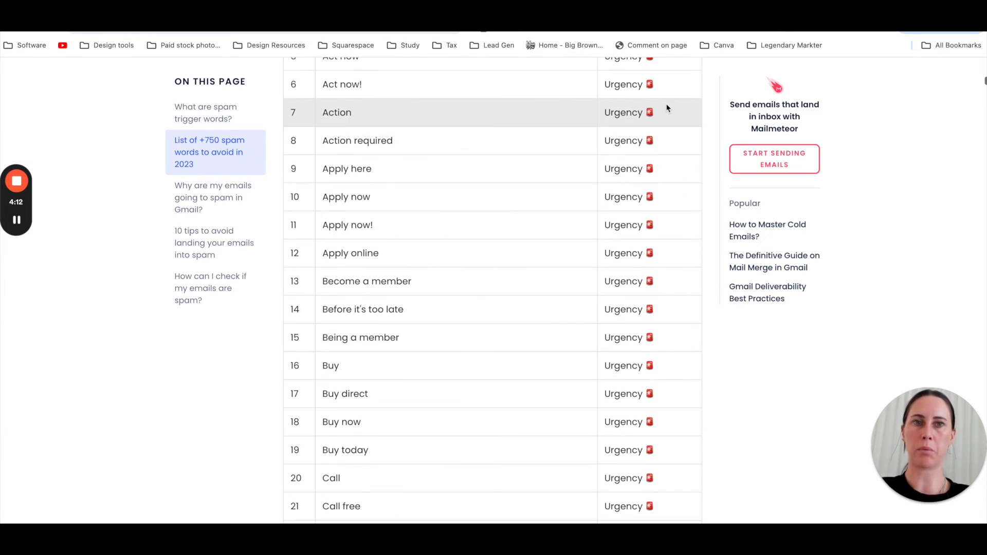
left_click(590, 85)
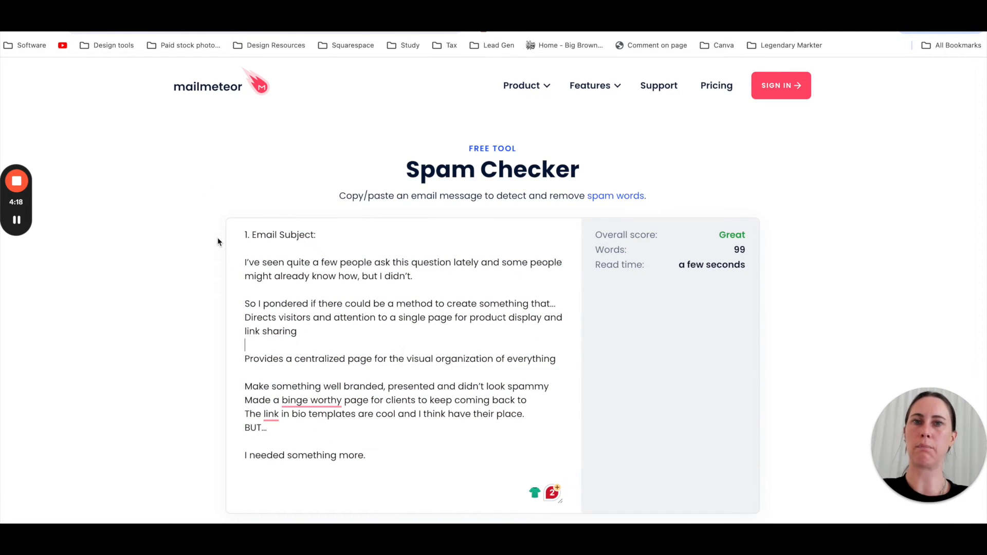
mouse_move(154, 202)
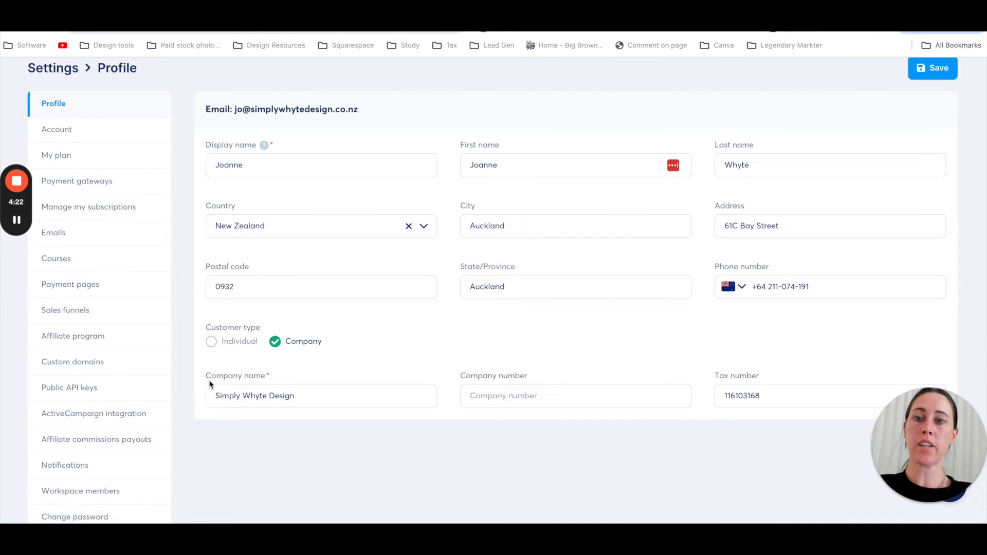
mouse_move(183, 326)
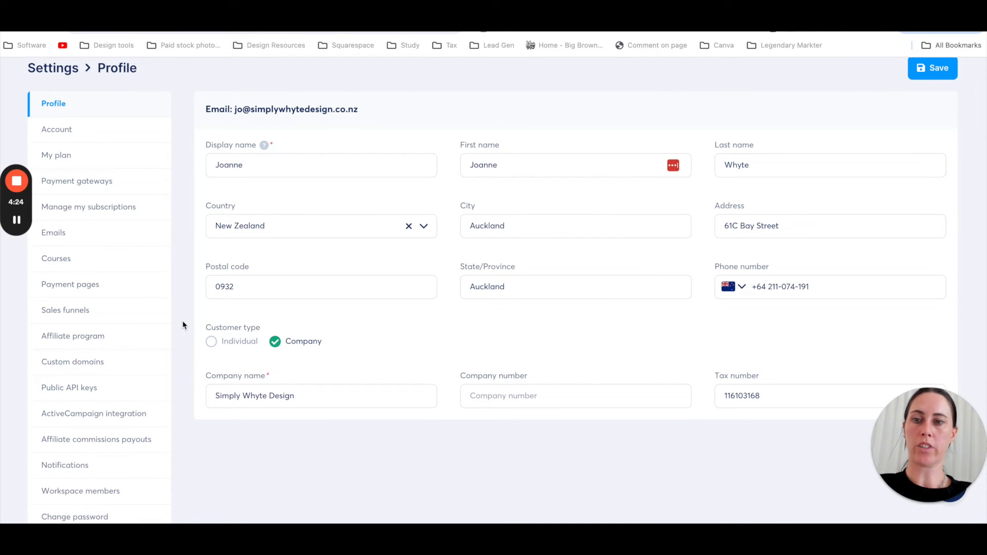
mouse_move(132, 366)
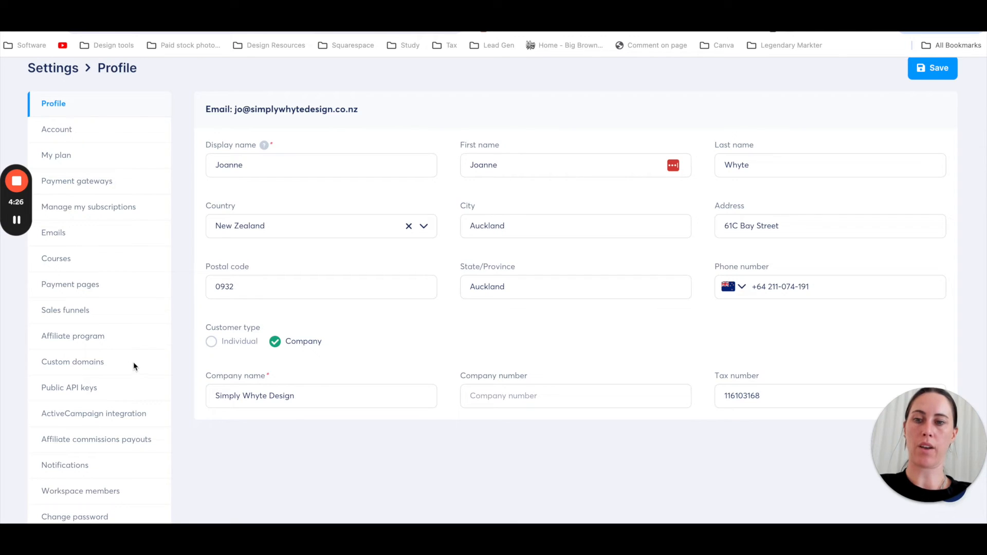
mouse_move(53, 232)
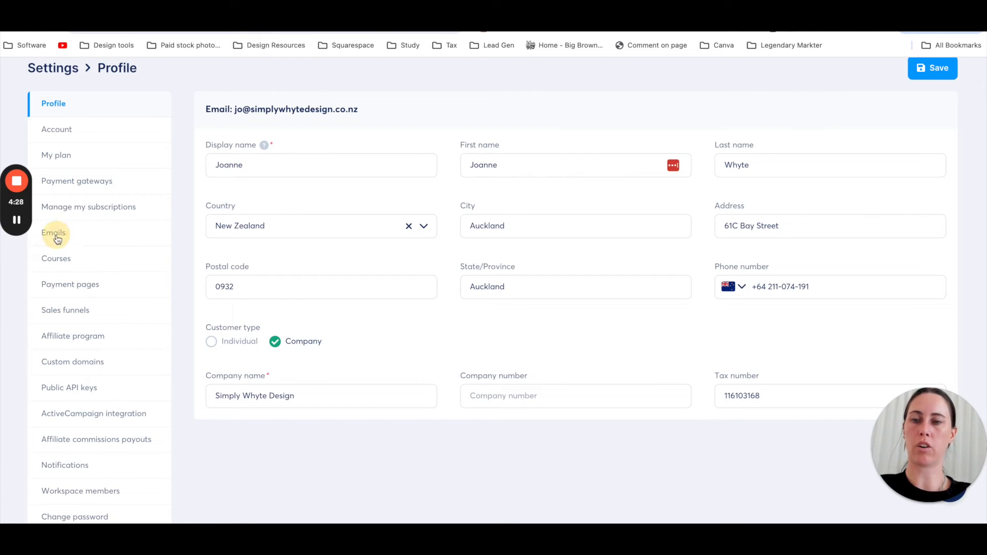
Open Emails settings and confirm the sender address and domain both show Verified.
left_click(54, 232)
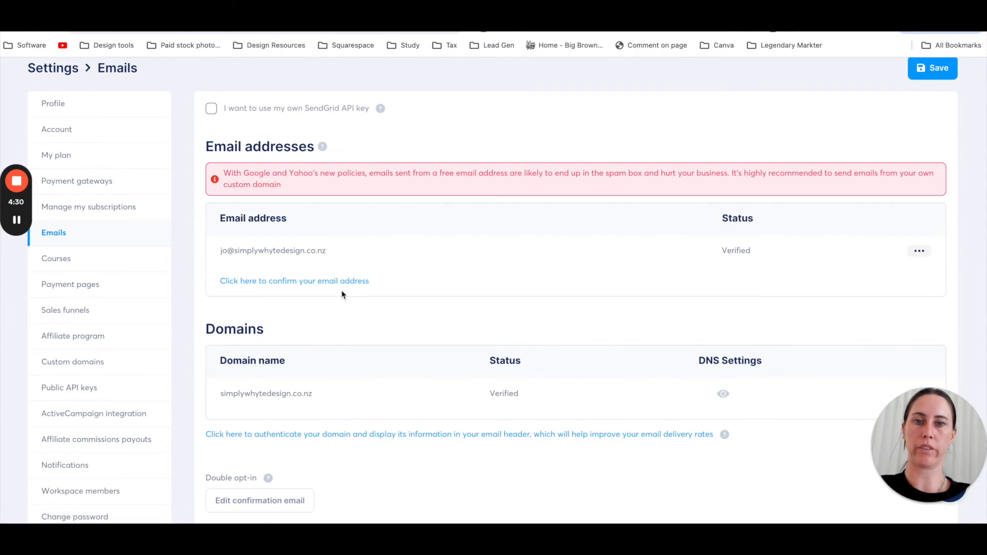
mouse_move(510, 194)
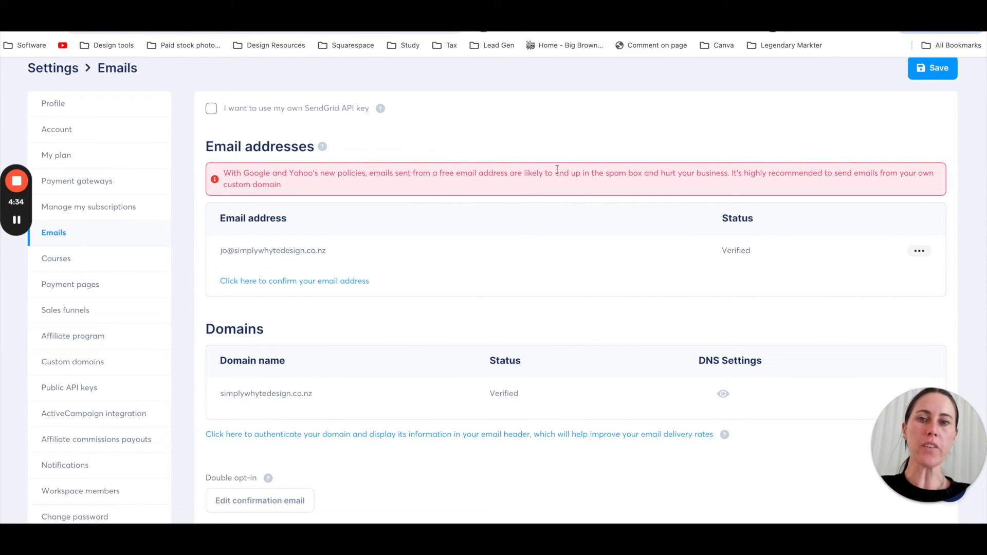
mouse_move(573, 200)
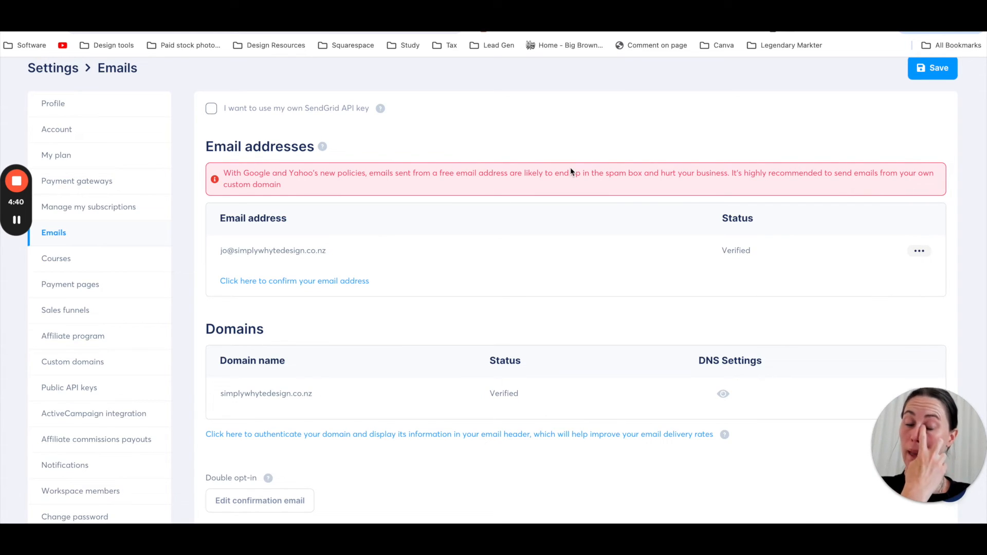
mouse_move(596, 297)
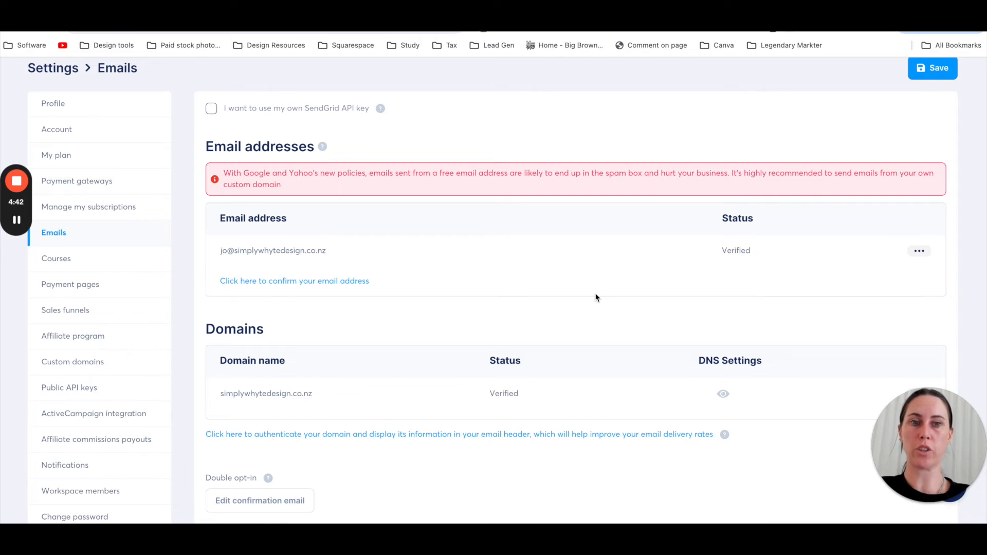
left_click(273, 250)
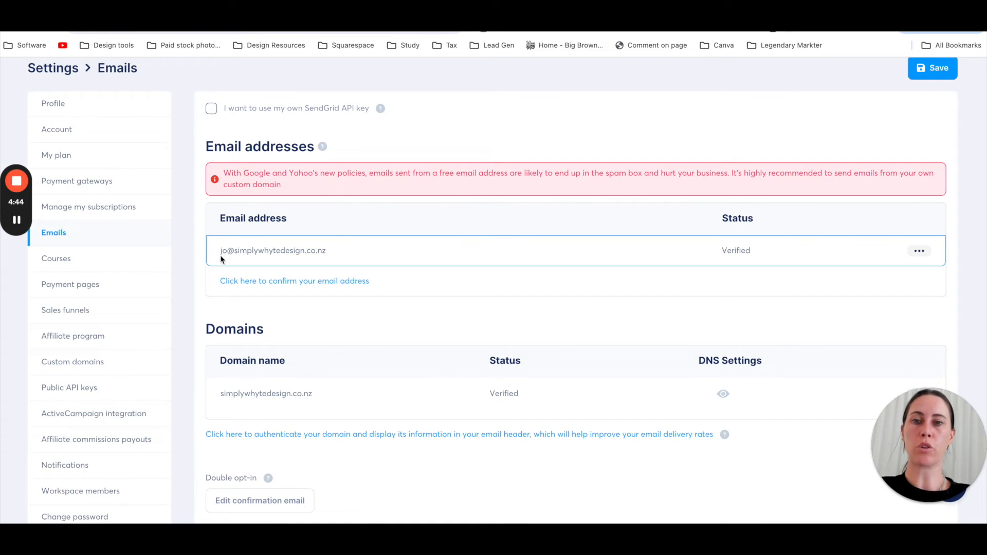
mouse_move(405, 262)
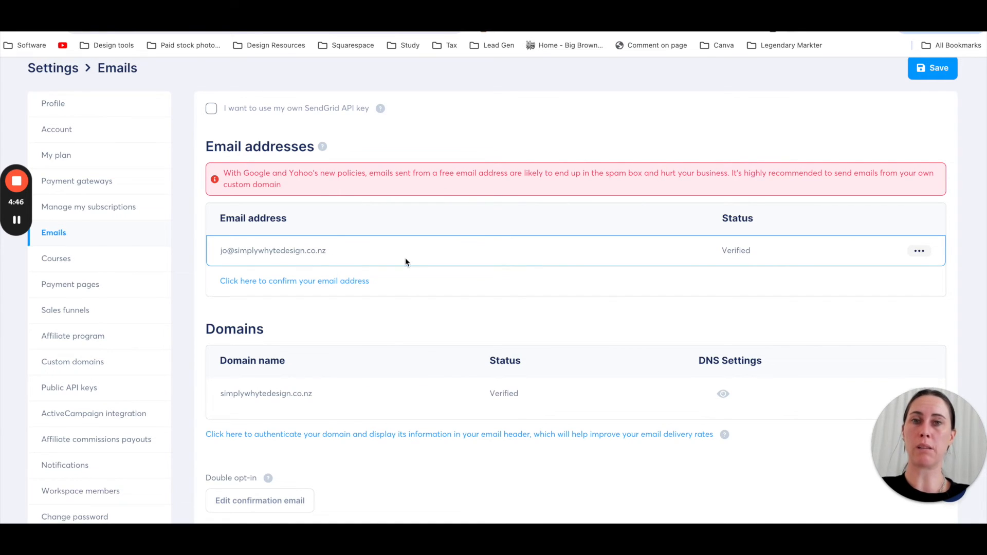
scroll("down", 3)
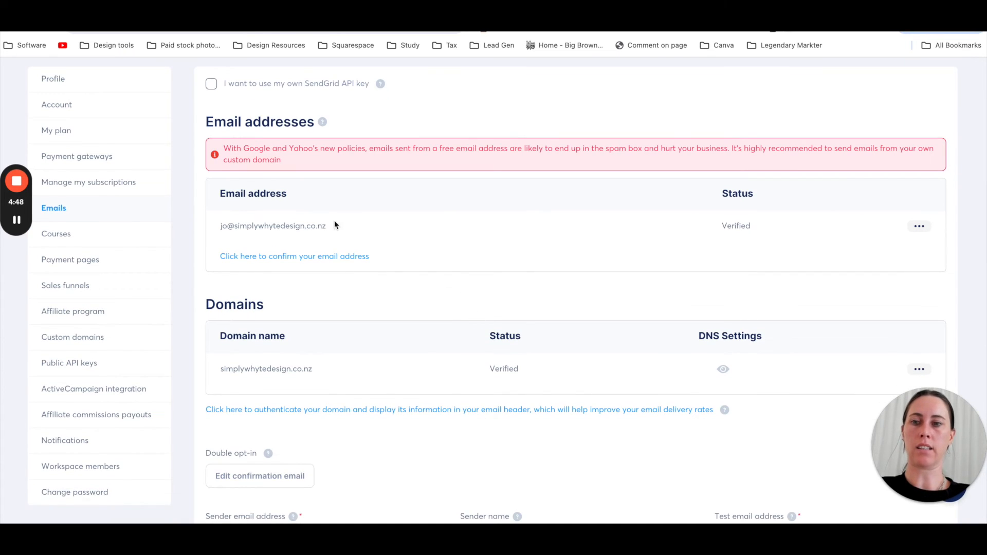
mouse_move(414, 273)
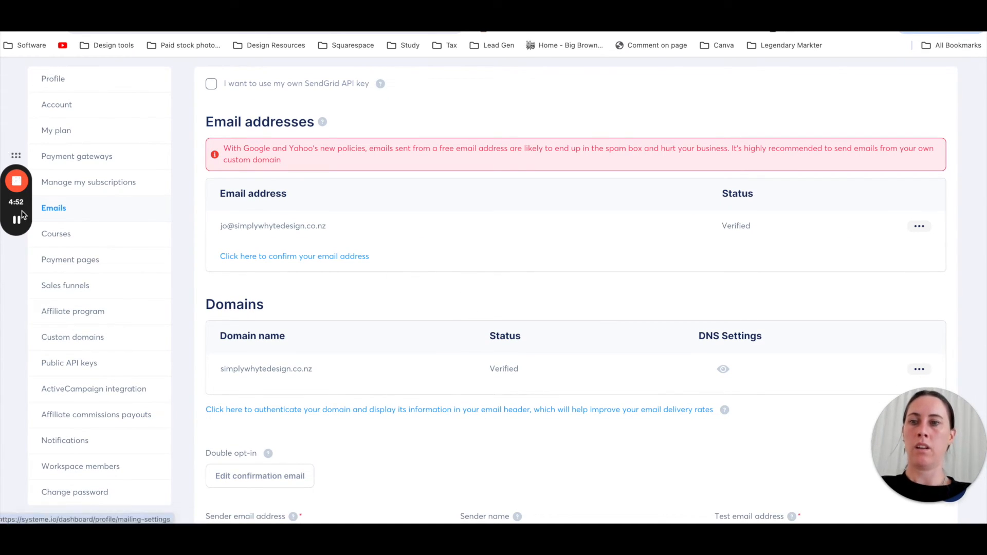
mouse_move(457, 275)
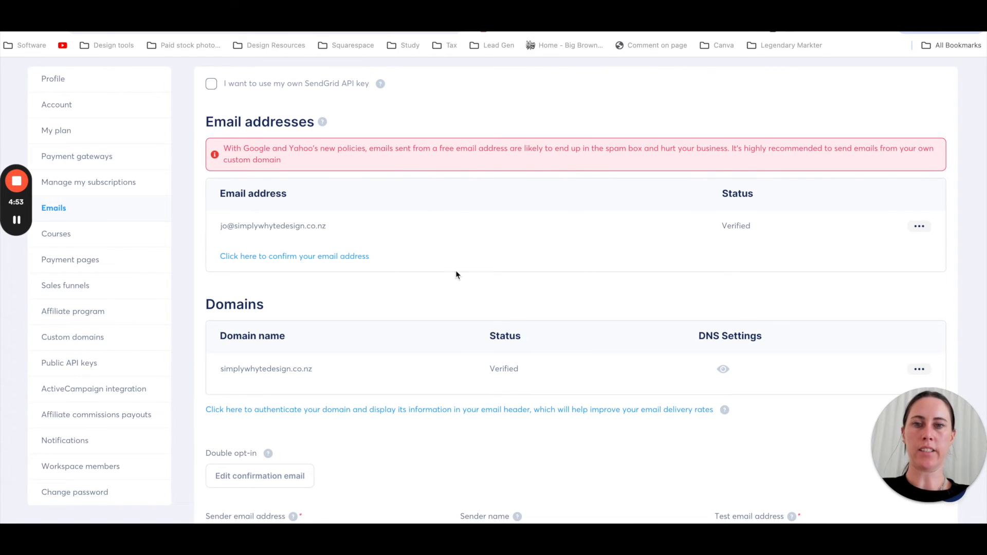
mouse_move(601, 261)
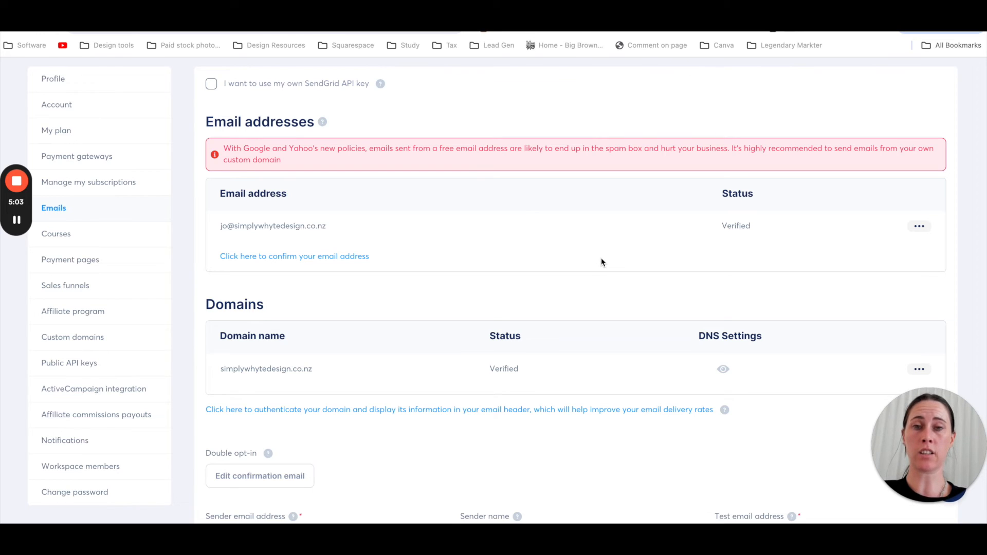
mouse_move(370, 202)
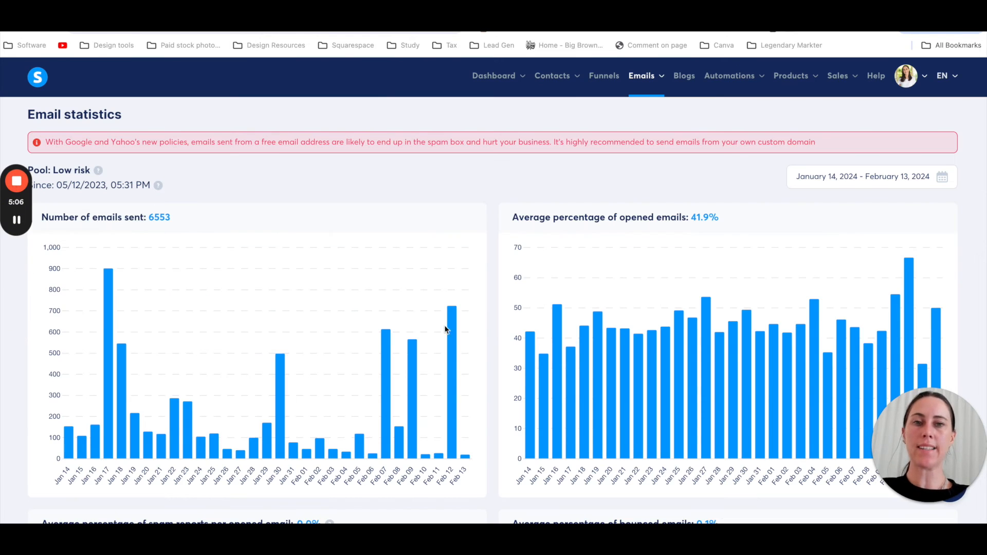
Review email statistics: 6,553 sent, 41.9% average open rate, 0.1% bounces.
scroll("down", 3)
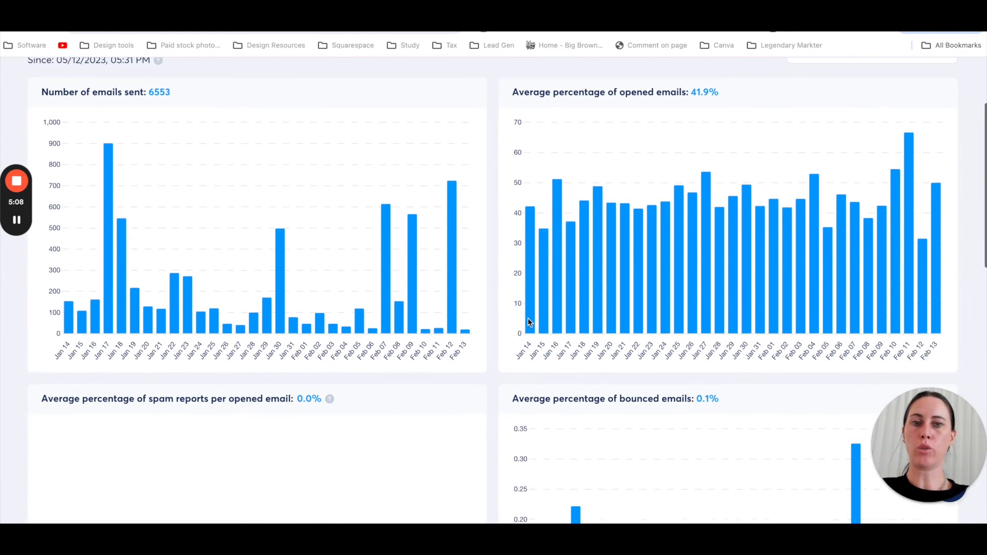
scroll("down", 3)
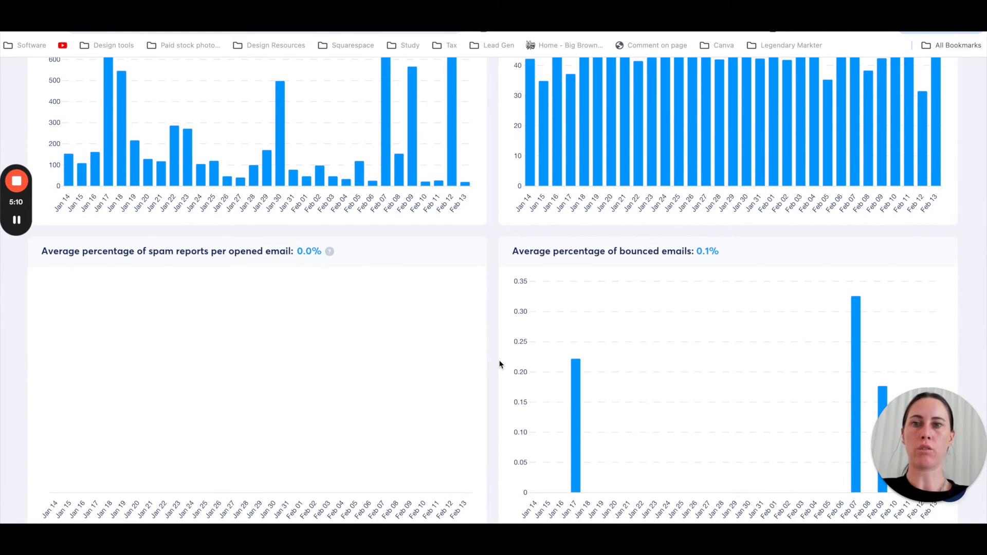
scroll("down", 3)
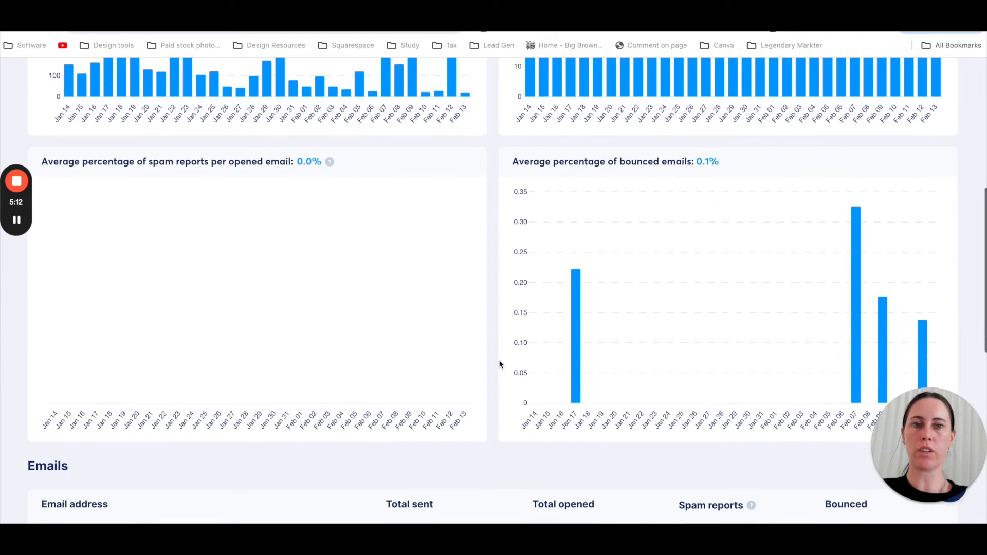
scroll("down", 3)
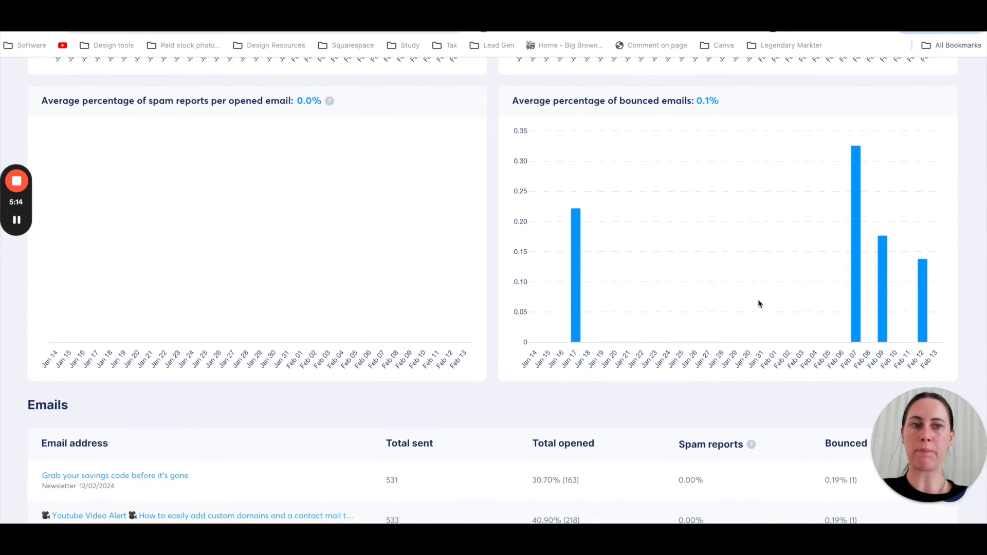
mouse_move(831, 280)
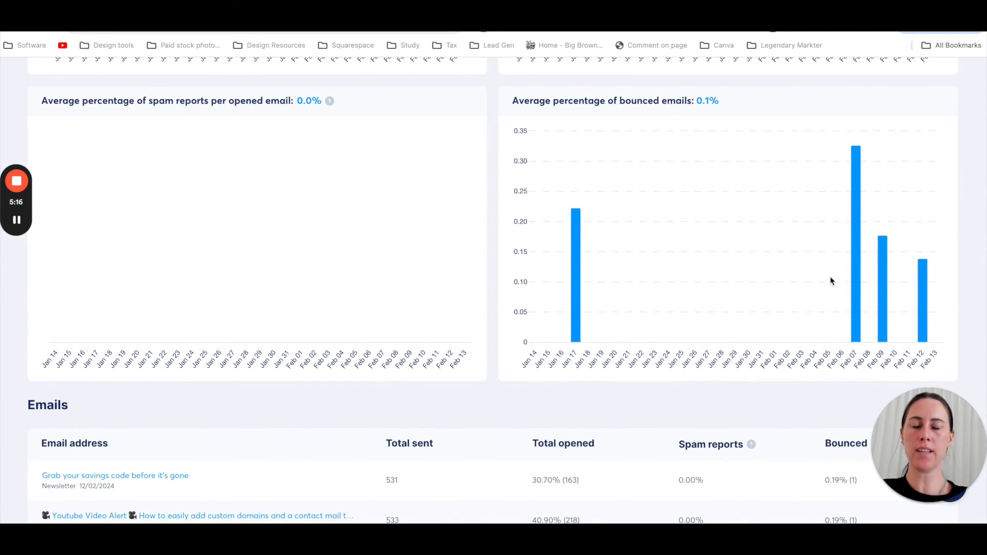
scroll("up", 3)
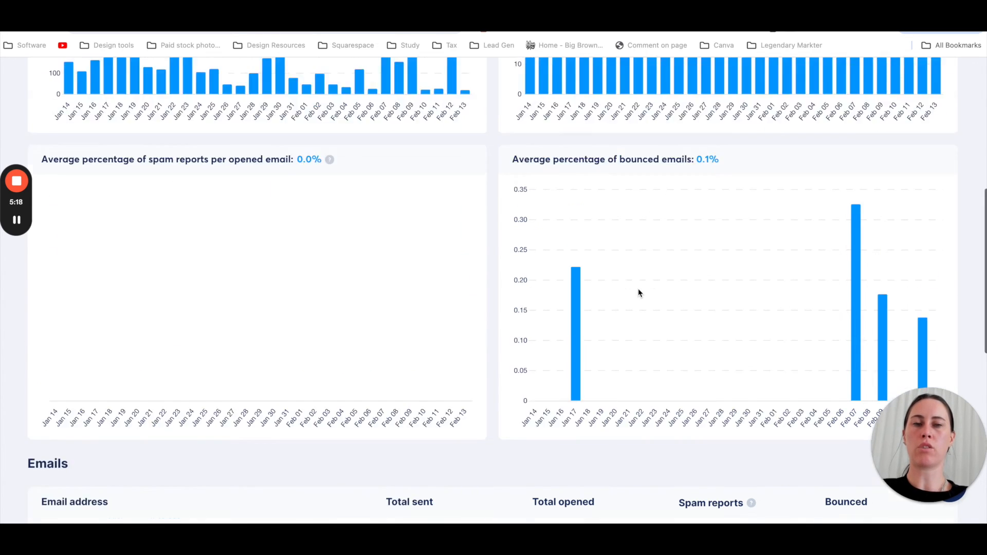
scroll("up", 3)
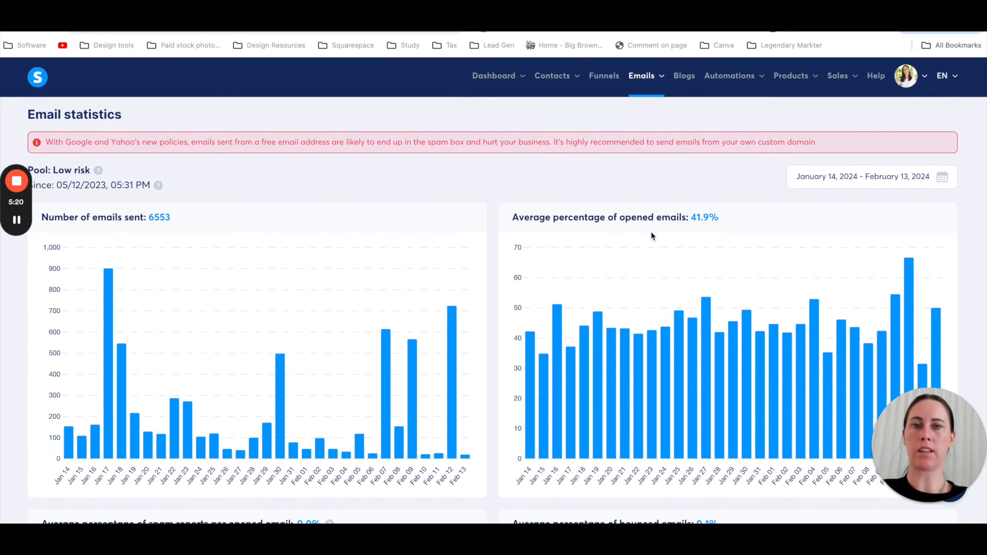
left_click(641, 76)
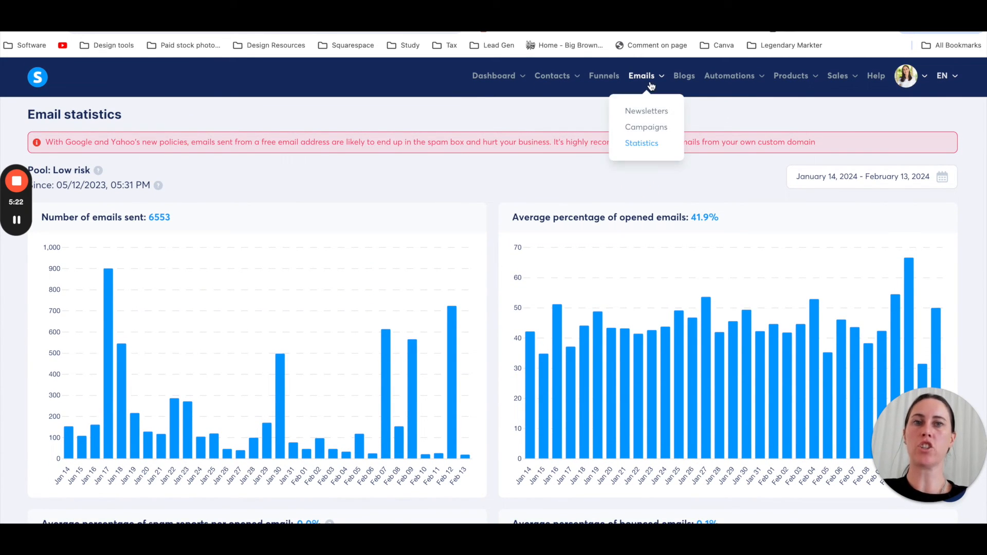
mouse_move(641, 143)
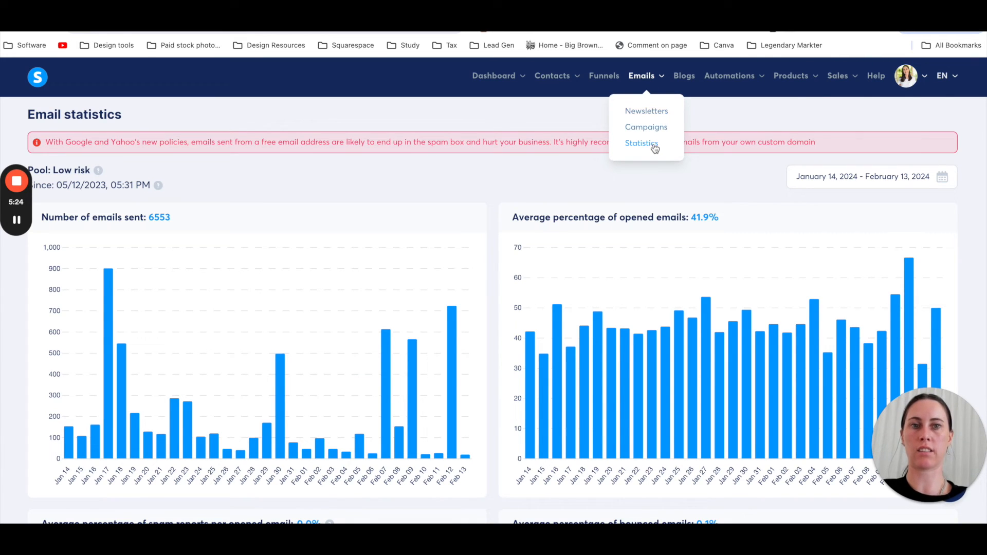
mouse_move(641, 143)
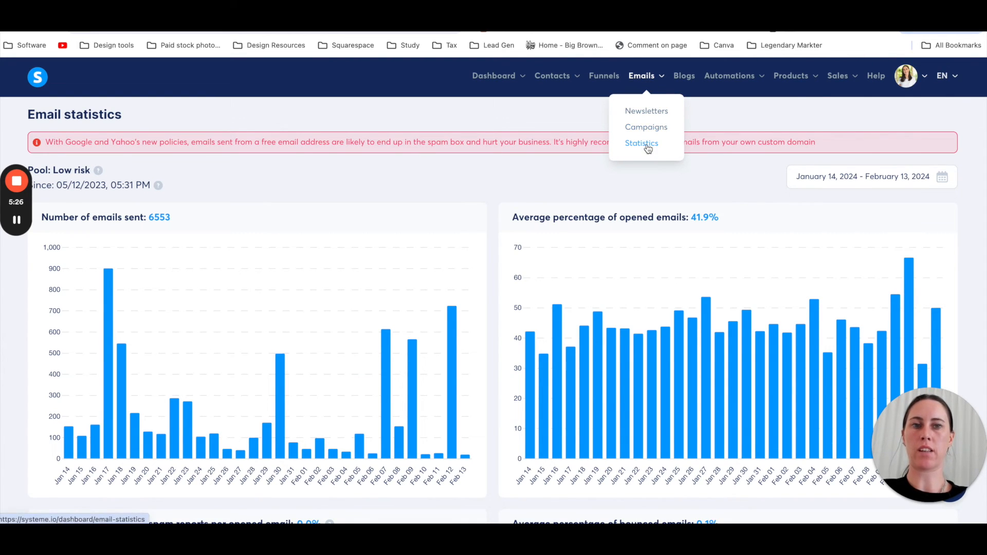
scroll("down", 3)
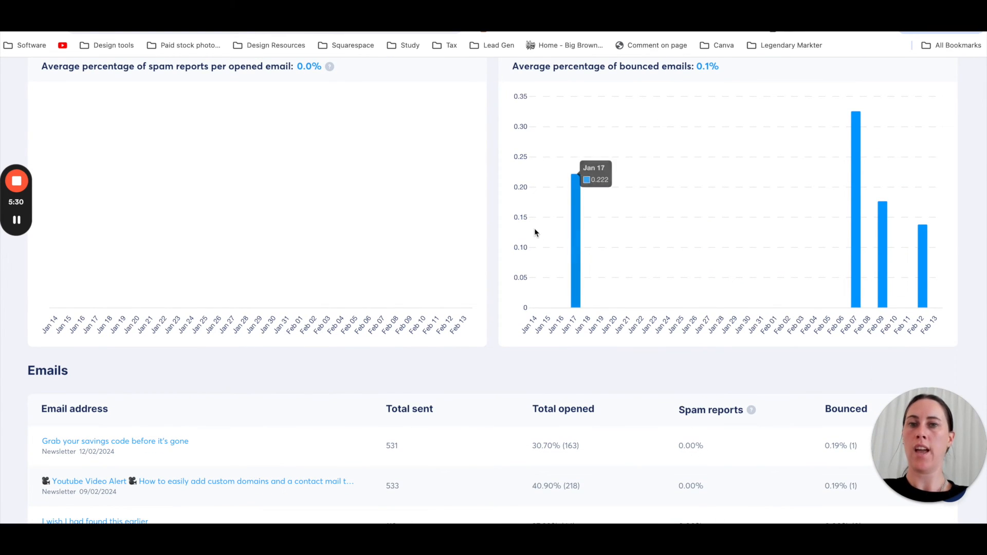
scroll("up", 3)
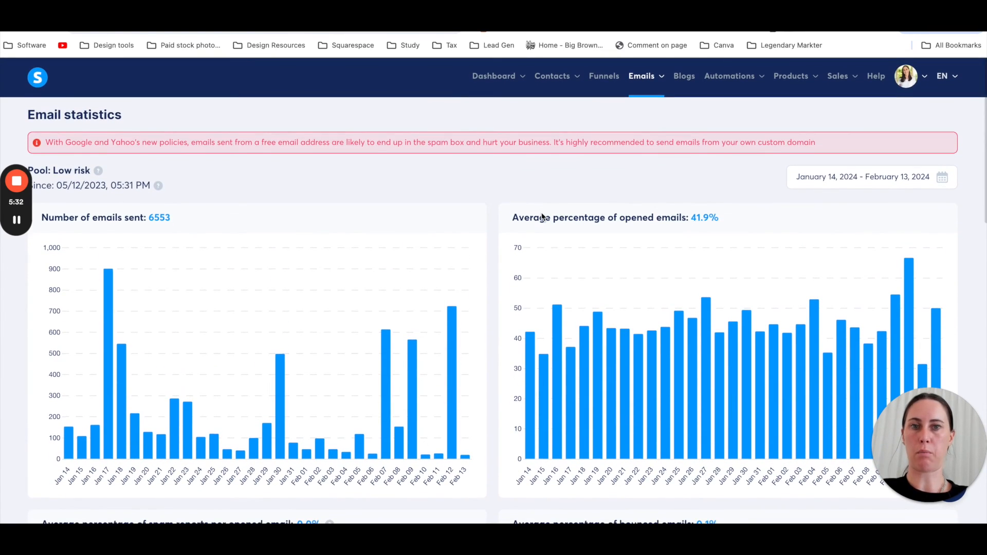
Filter the contacts list by contact state Bounced, narrowing it to 4 contacts.
left_click(552, 76)
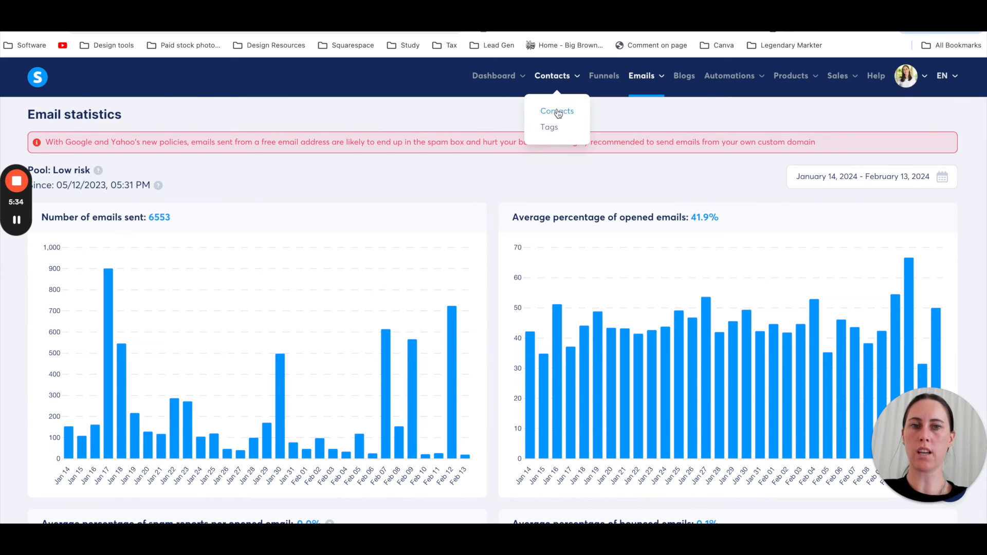
left_click(556, 111)
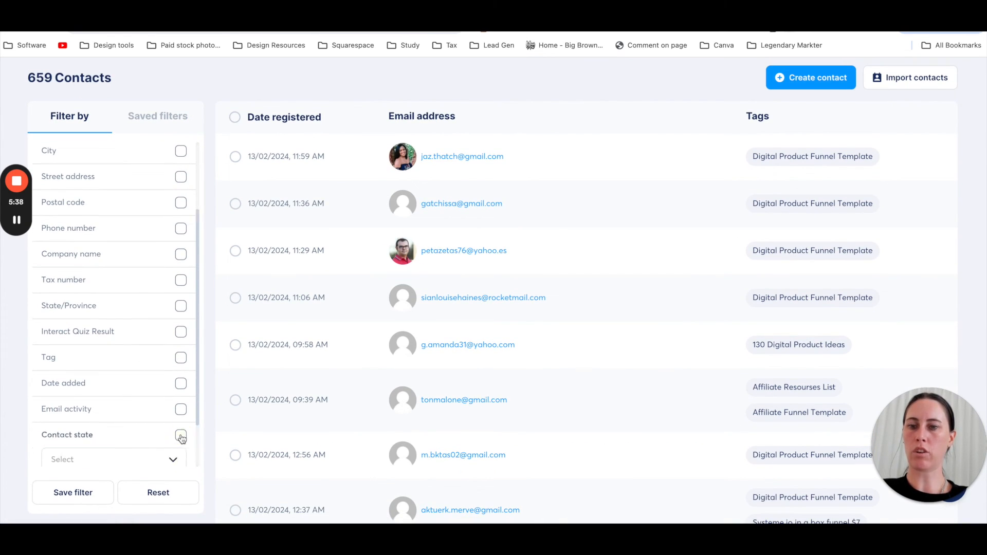
left_click(180, 437)
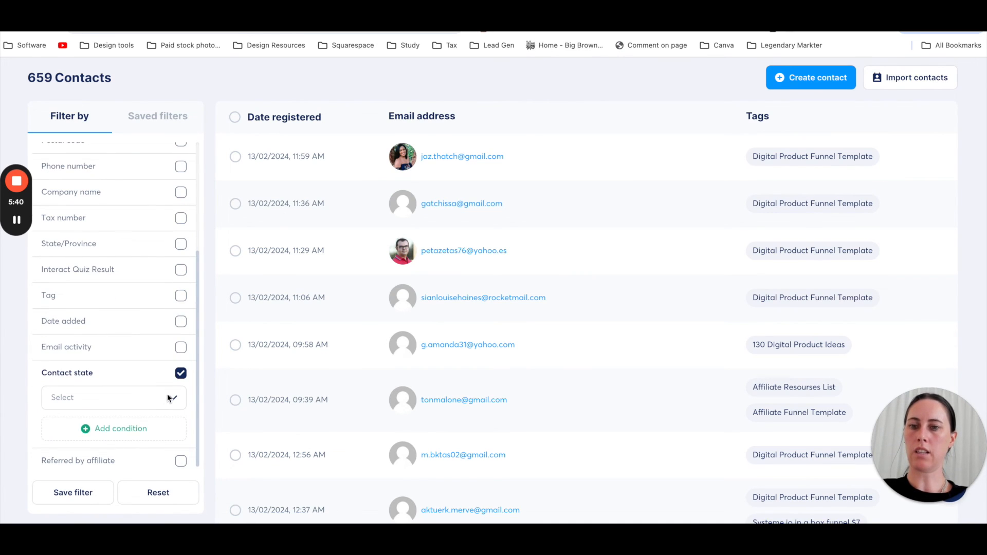
left_click(113, 397)
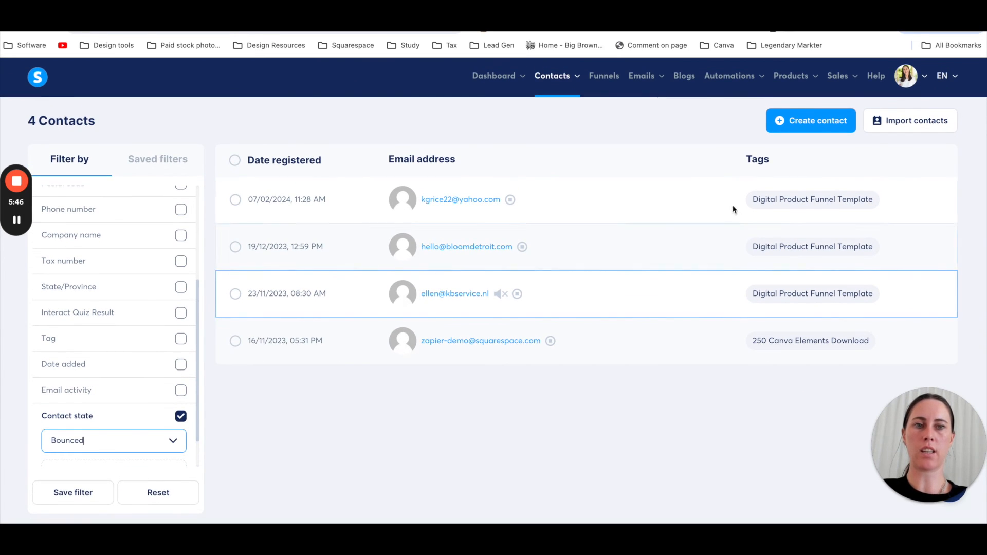
mouse_move(296, 246)
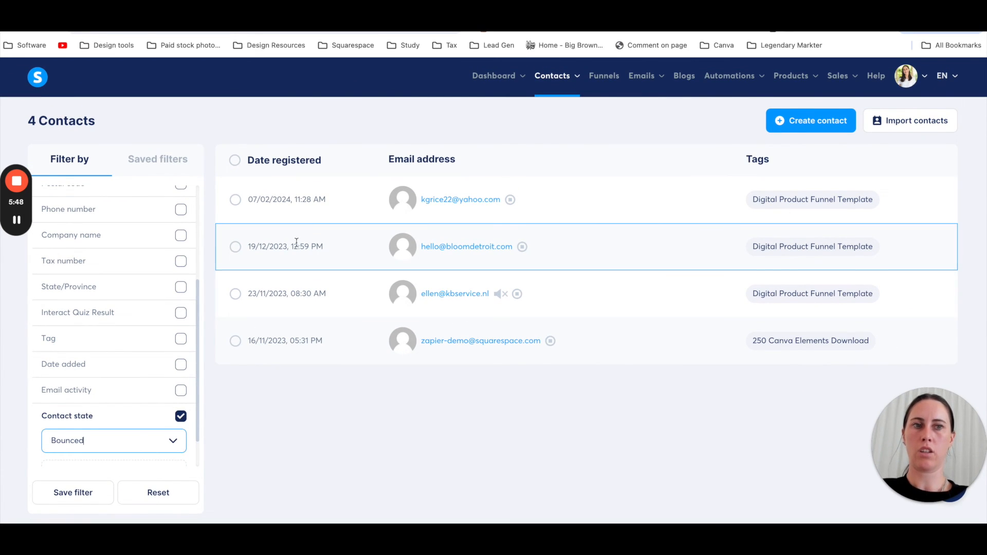
Permanently delete the first bounced contact, then select all four bounced contacts.
left_click(235, 199)
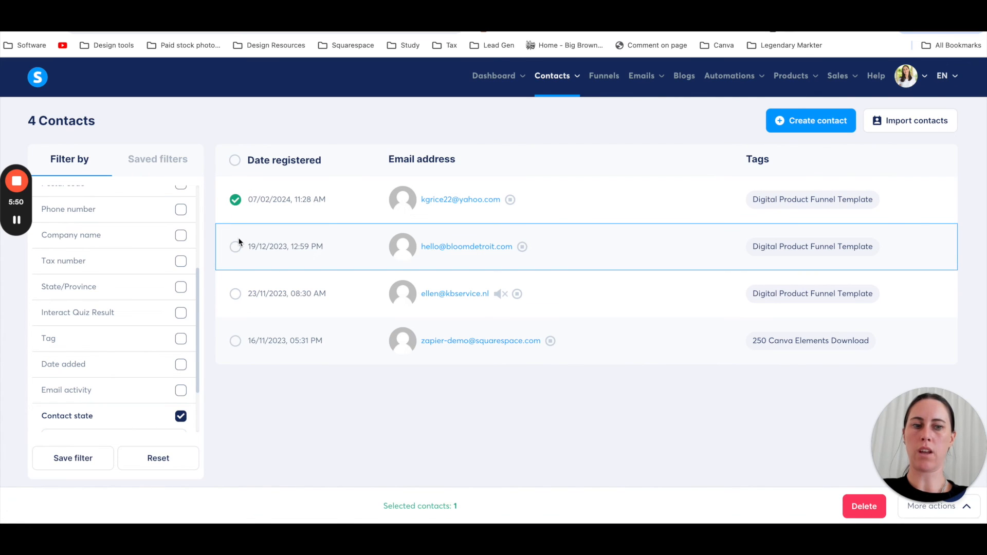
left_click(863, 505)
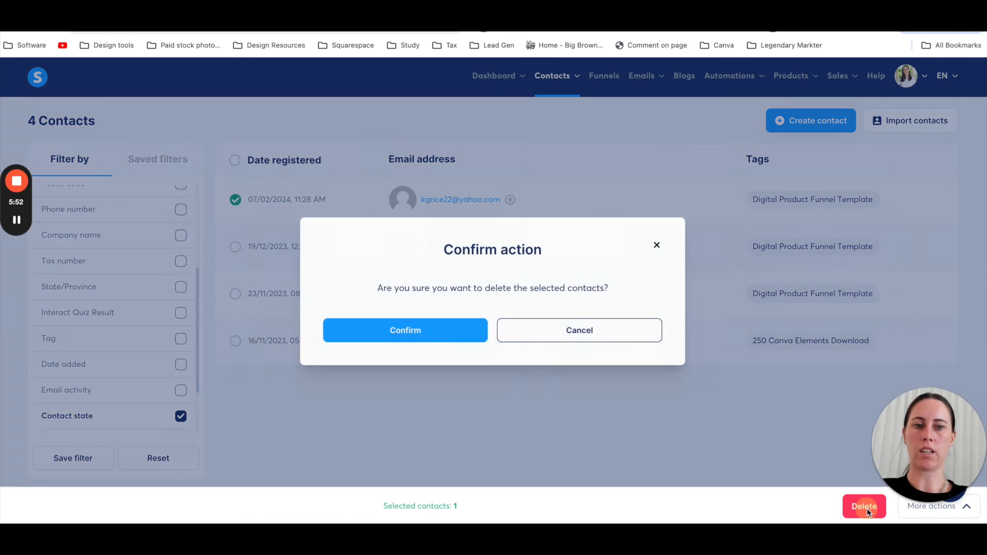
left_click(404, 330)
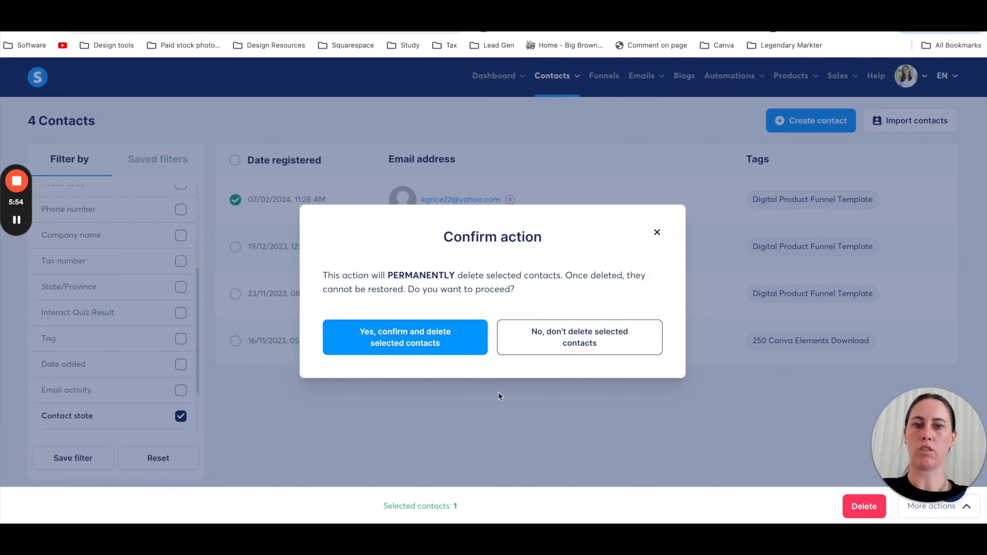
mouse_move(491, 393)
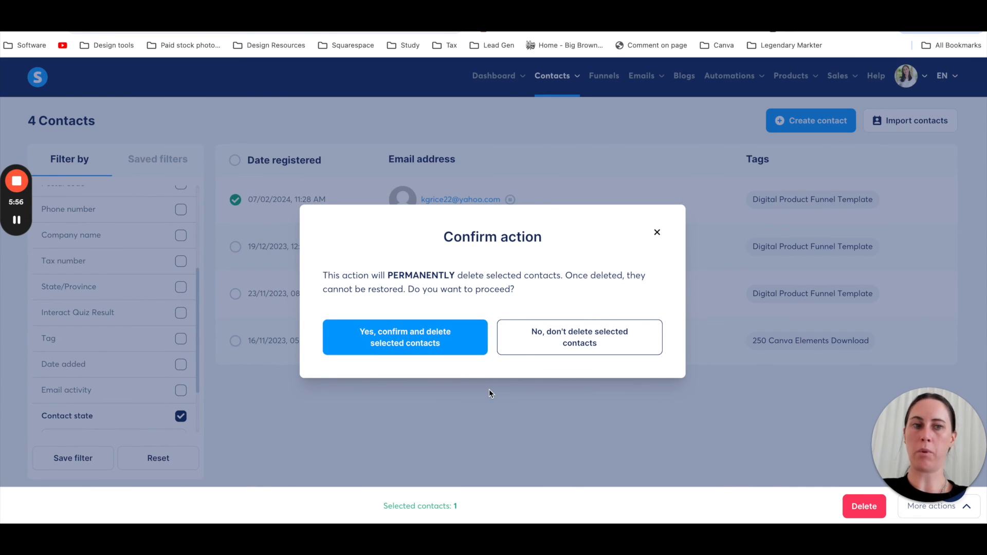
mouse_move(462, 362)
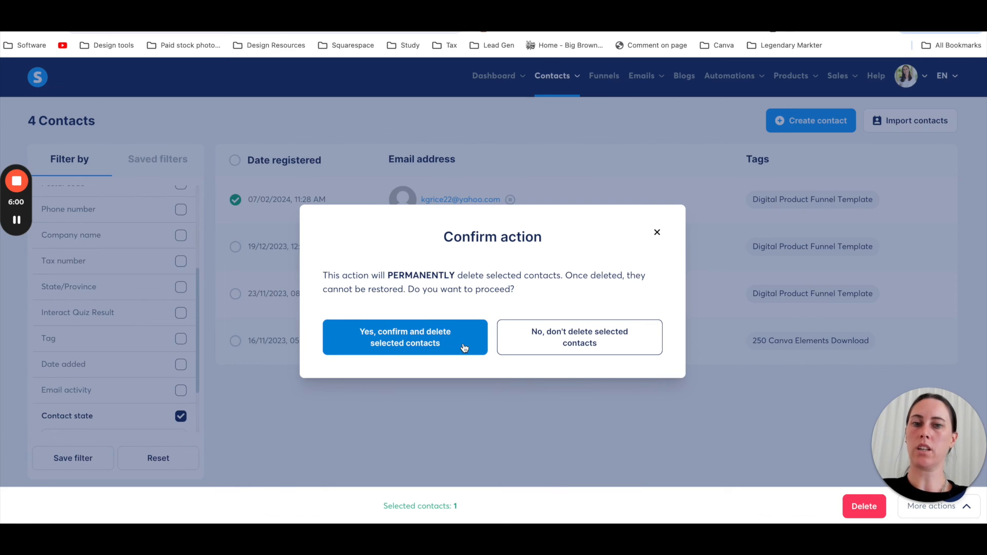
left_click(405, 337)
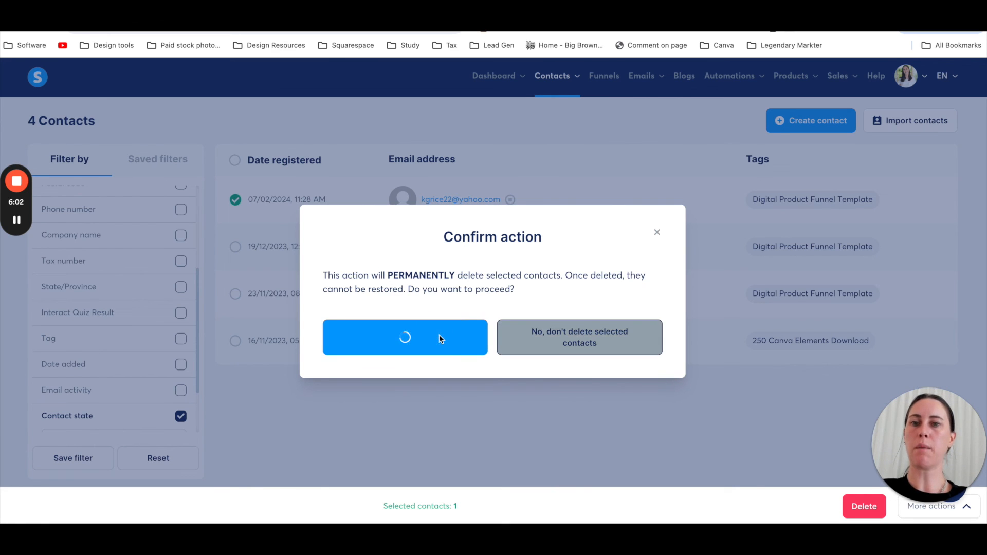
left_click(405, 337)
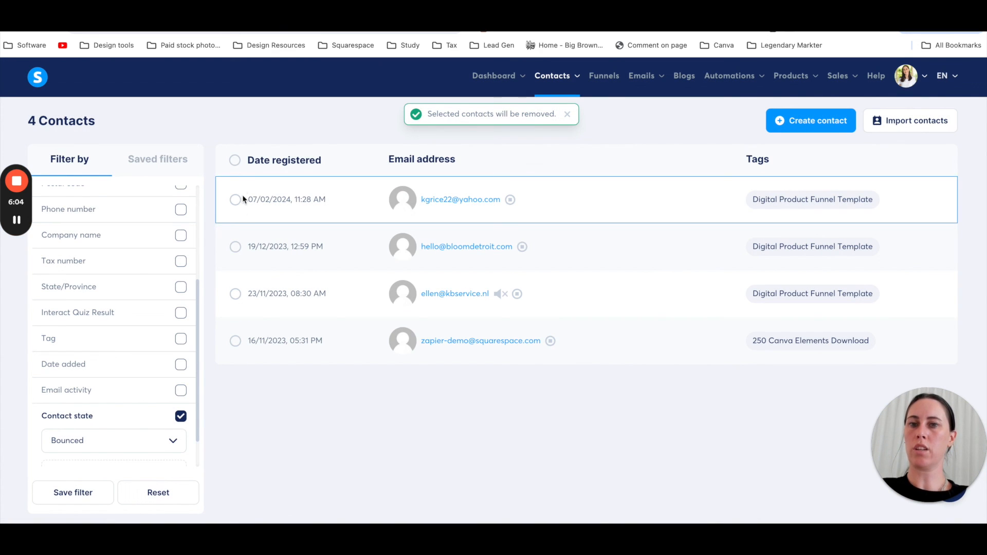
left_click(234, 160)
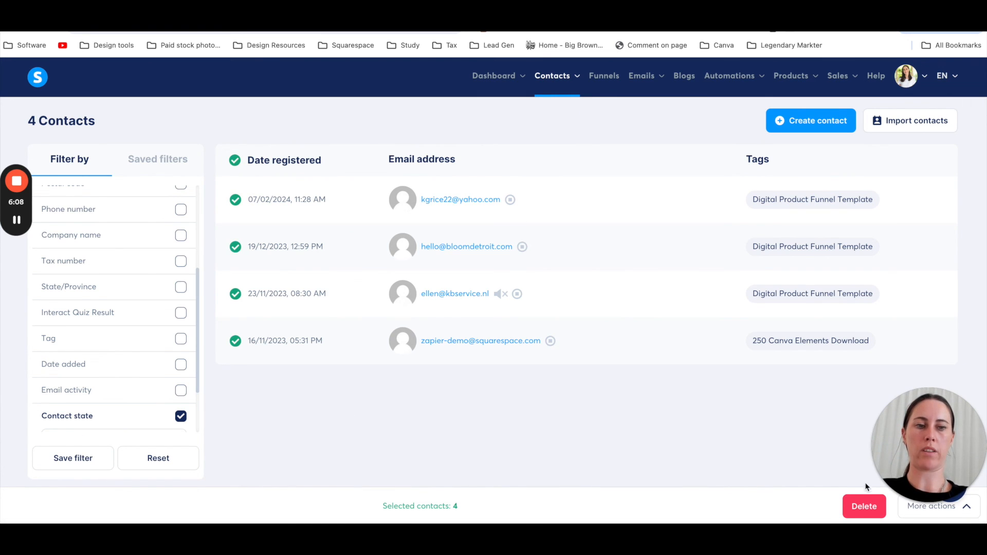
mouse_move(642, 438)
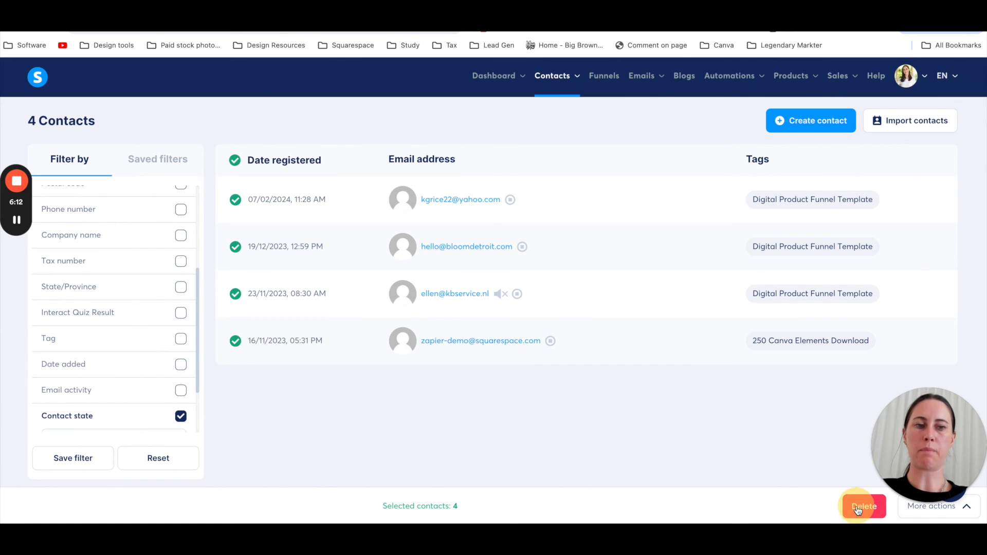
Delete the four selected bounced contacts and confirm permanent deletion.
left_click(863, 505)
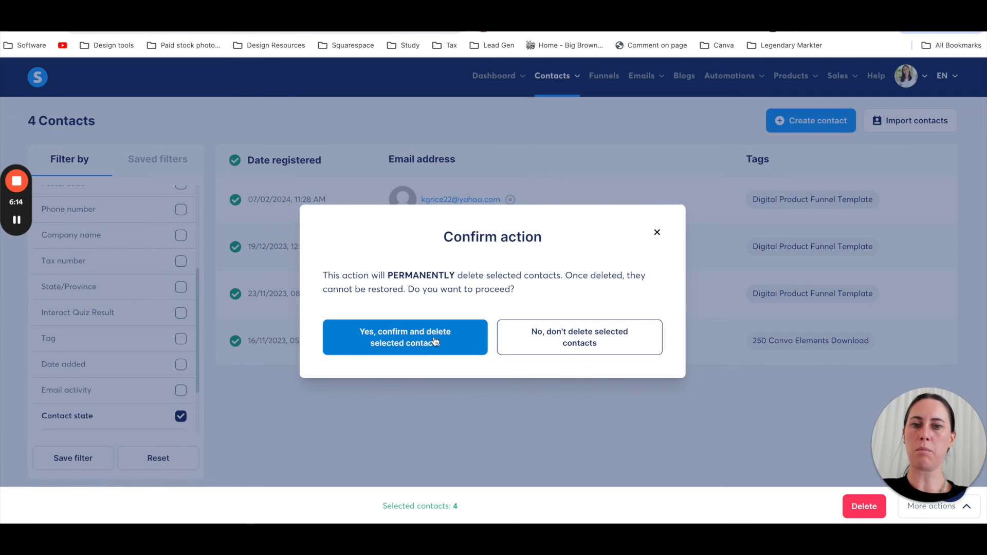
left_click(404, 337)
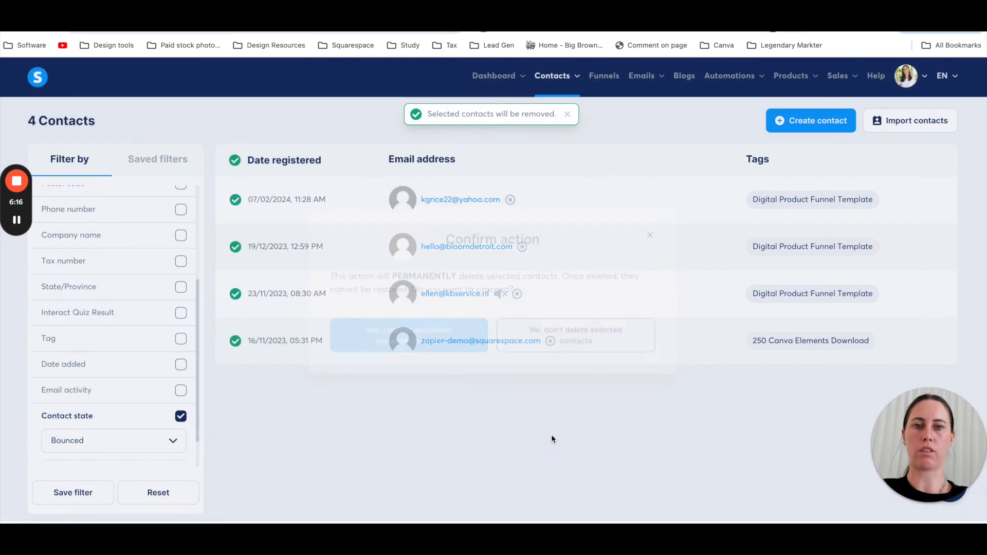
left_click(575, 334)
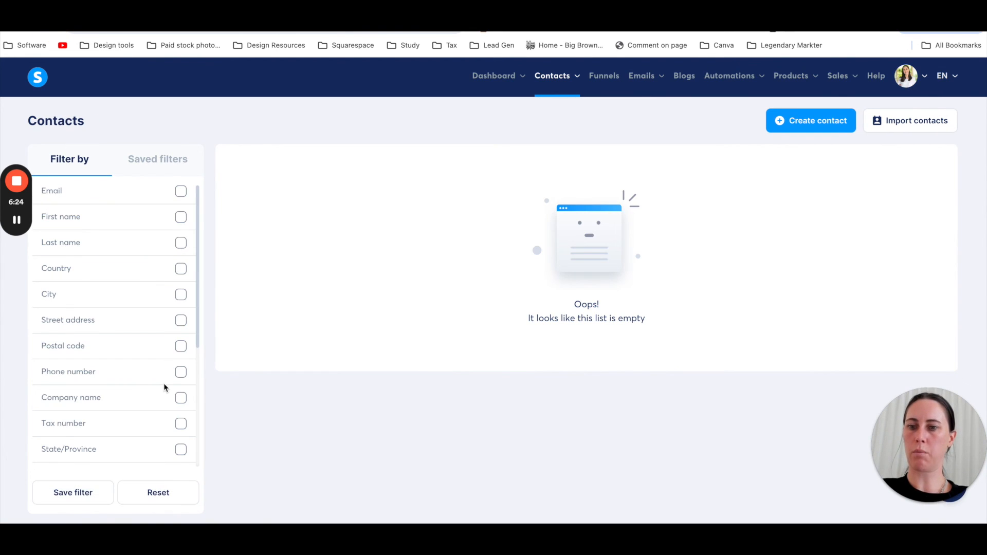
left_click(181, 373)
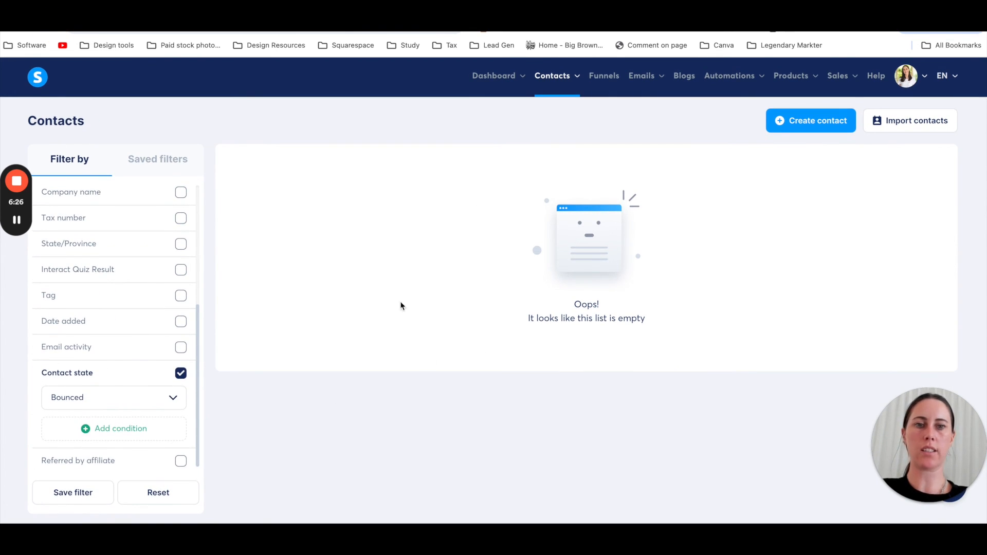
mouse_move(500, 345)
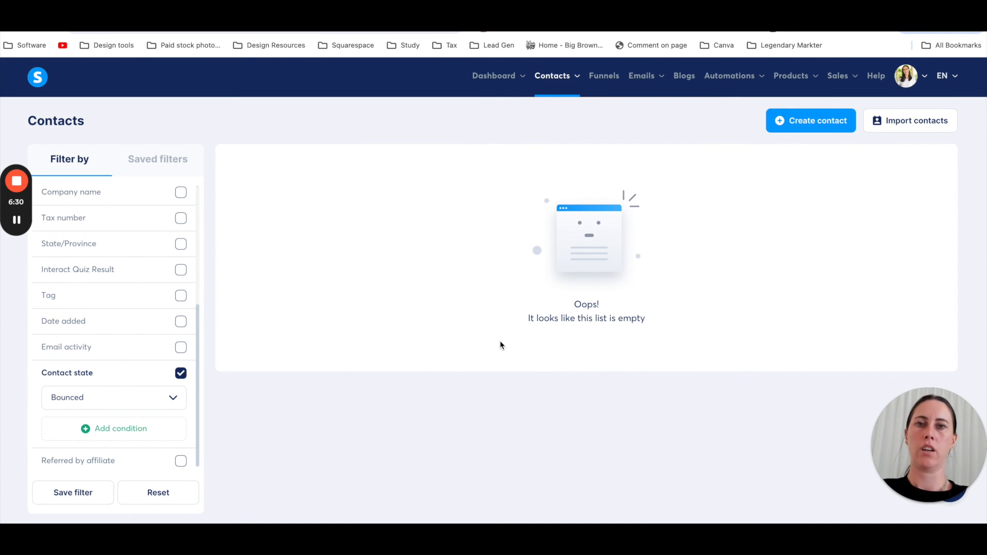
mouse_move(479, 323)
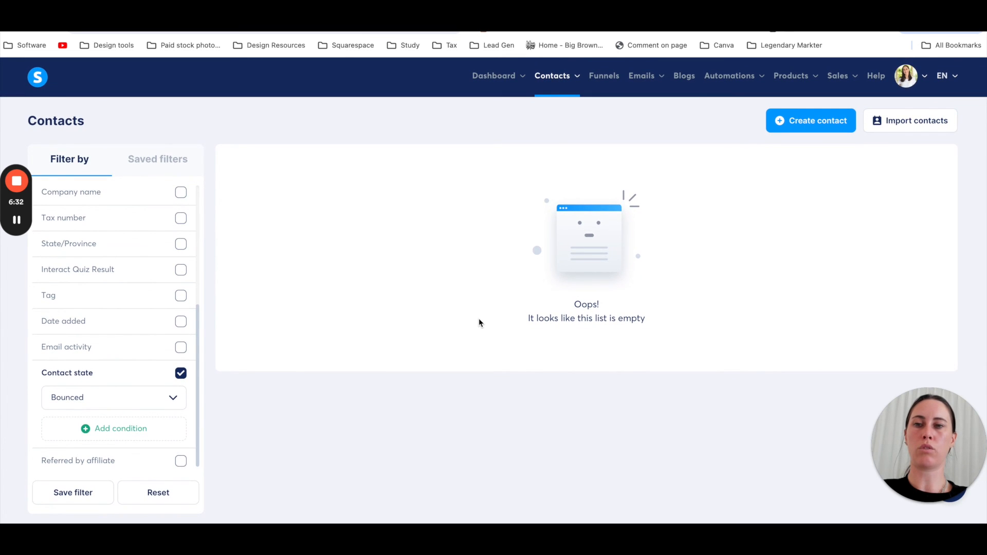
mouse_move(532, 373)
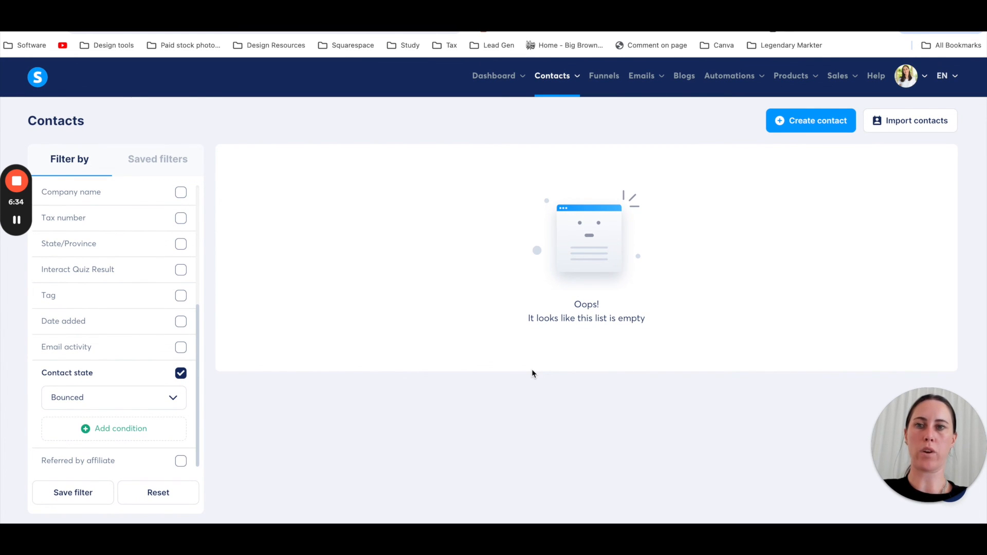